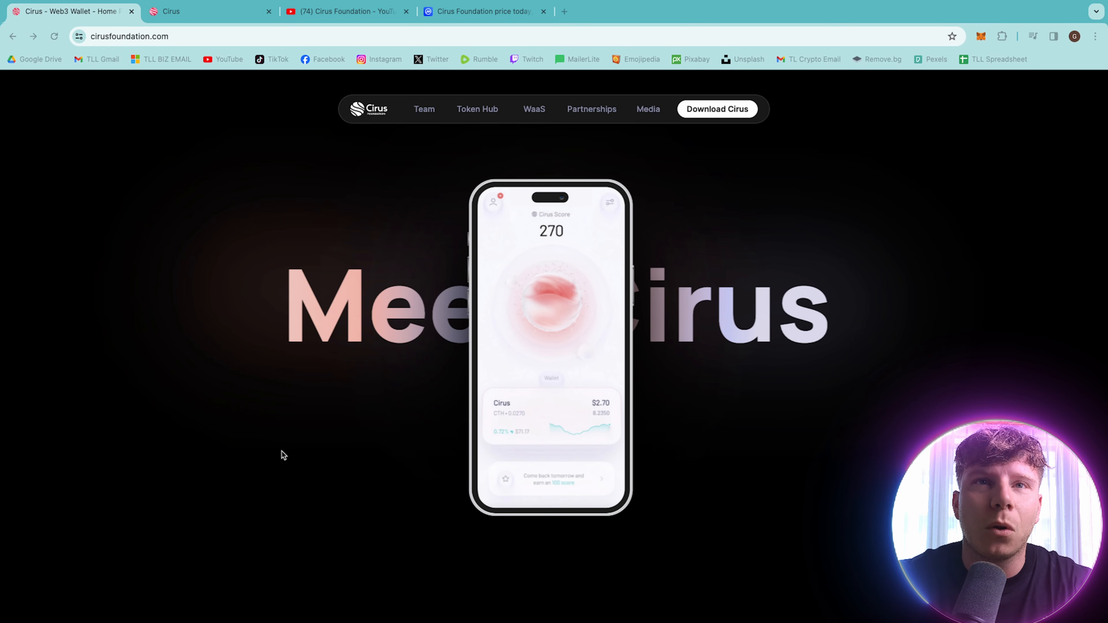
mouse_move(387, 193)
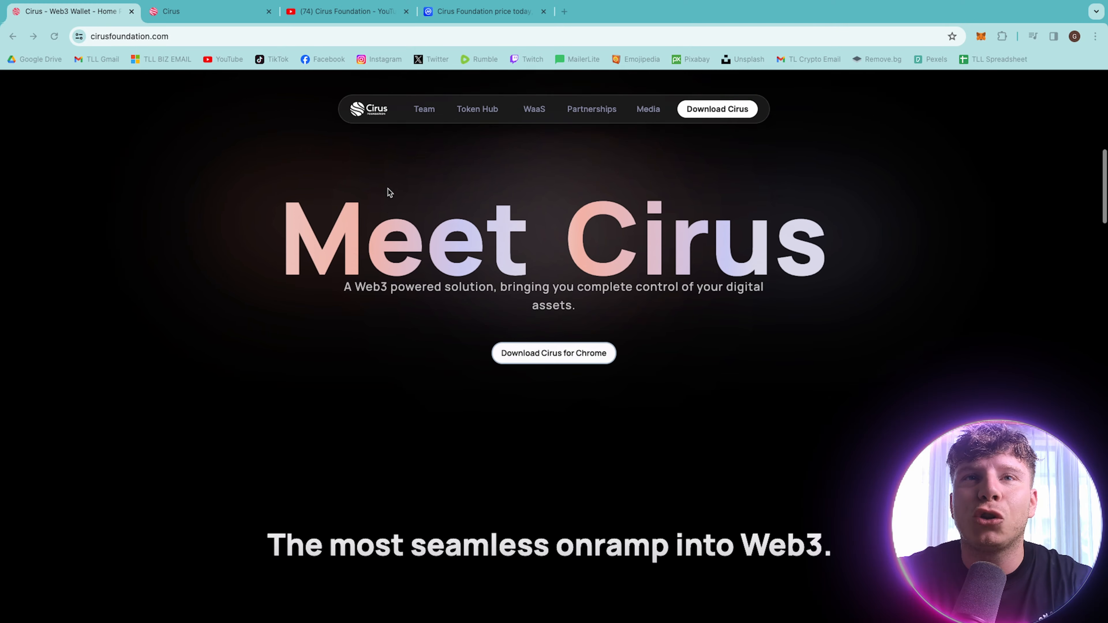
Scroll the cirusfoundation.com homepage past the feature cards to the 'We came with friends' partners section
scroll(down, 3)
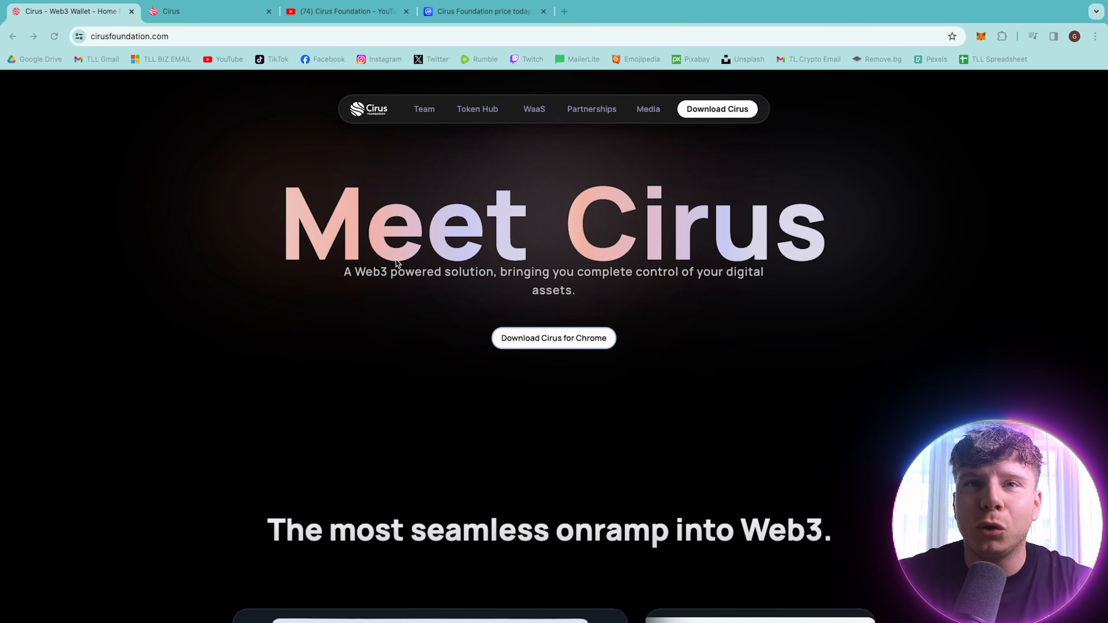
scroll(down, 3)
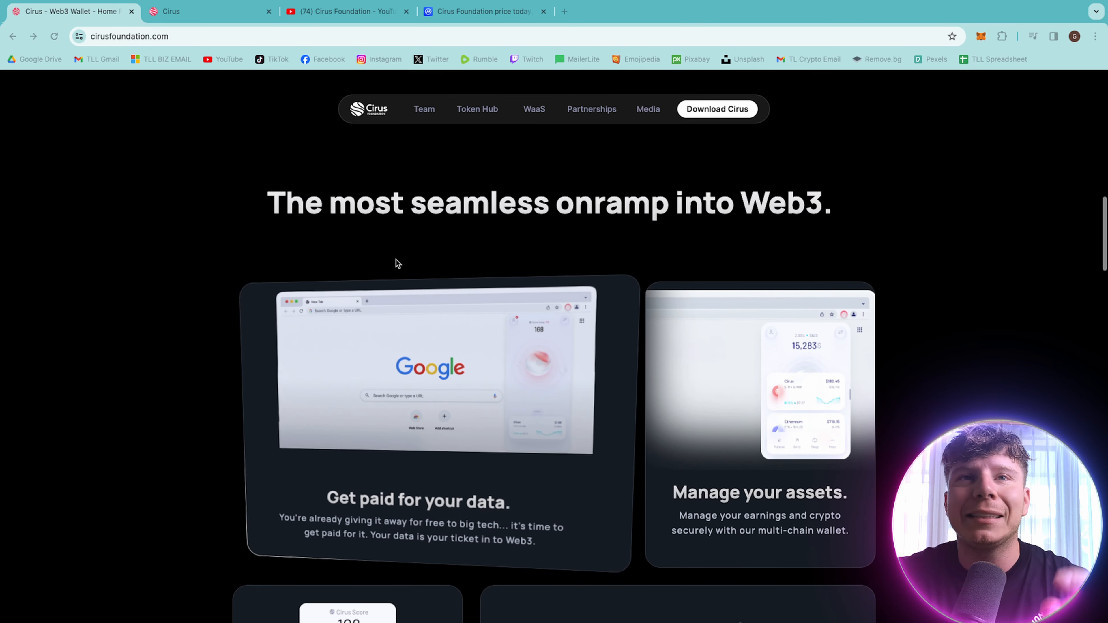
scroll(down, 3)
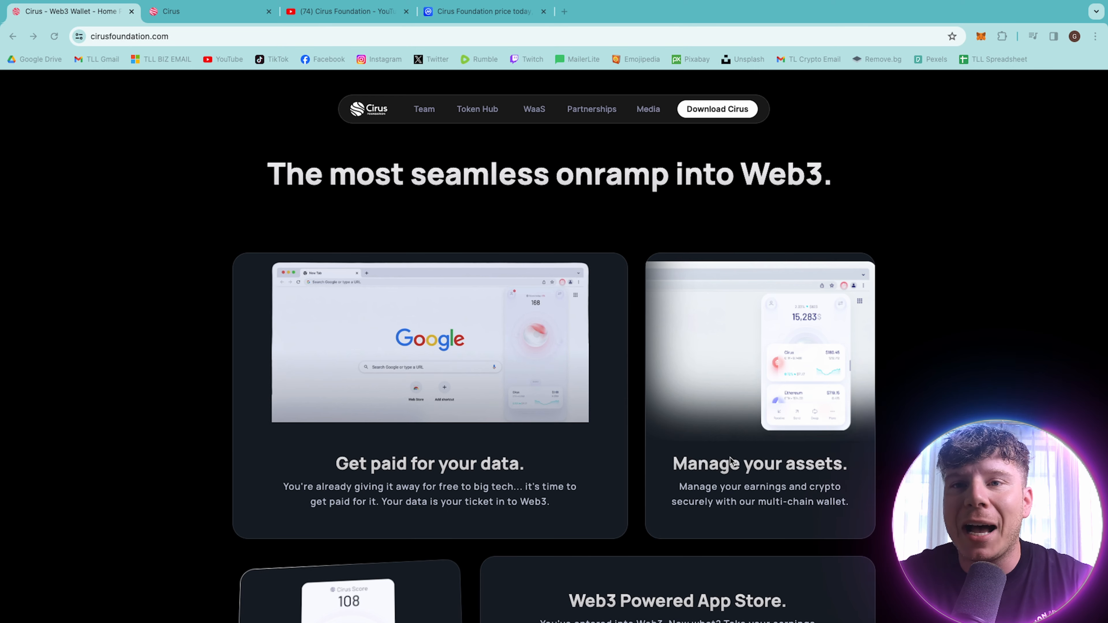
mouse_move(832, 425)
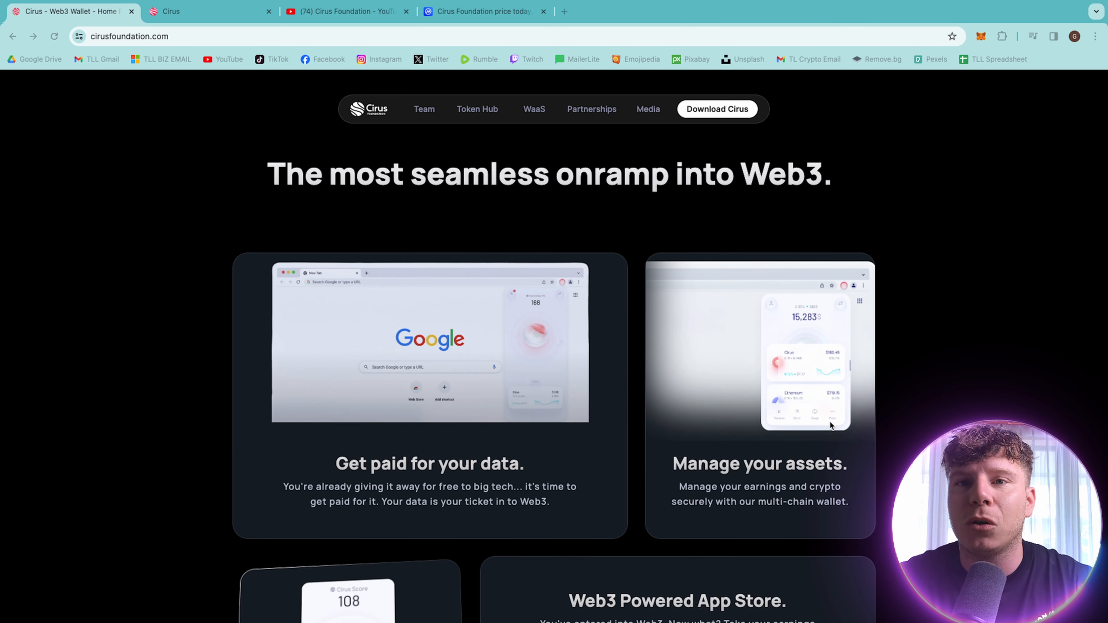
scroll(down, 3)
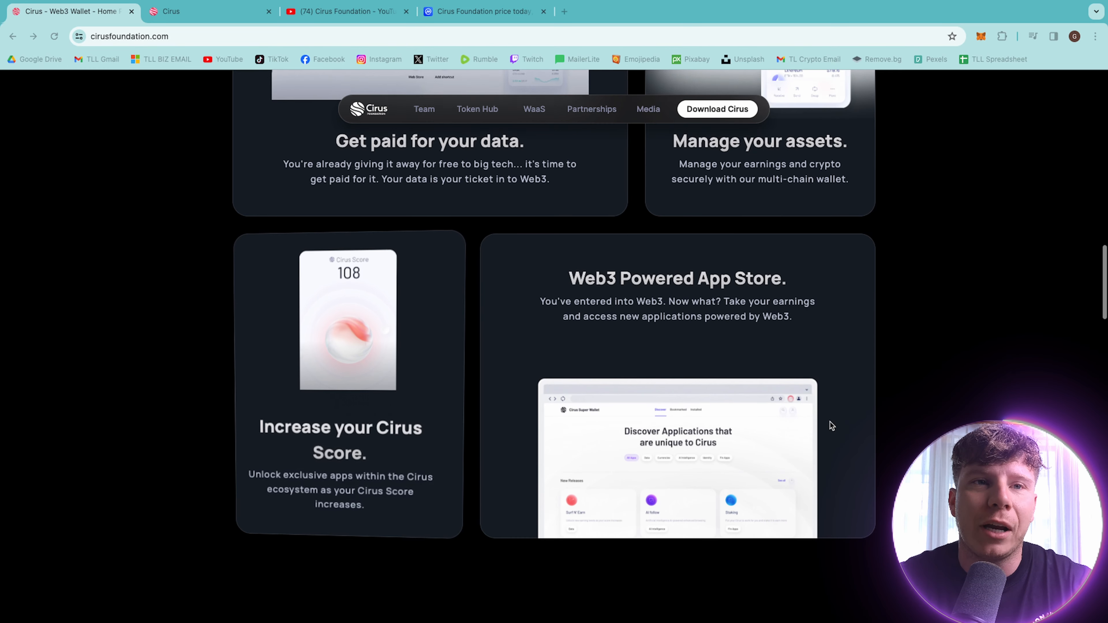
scroll(down, 3)
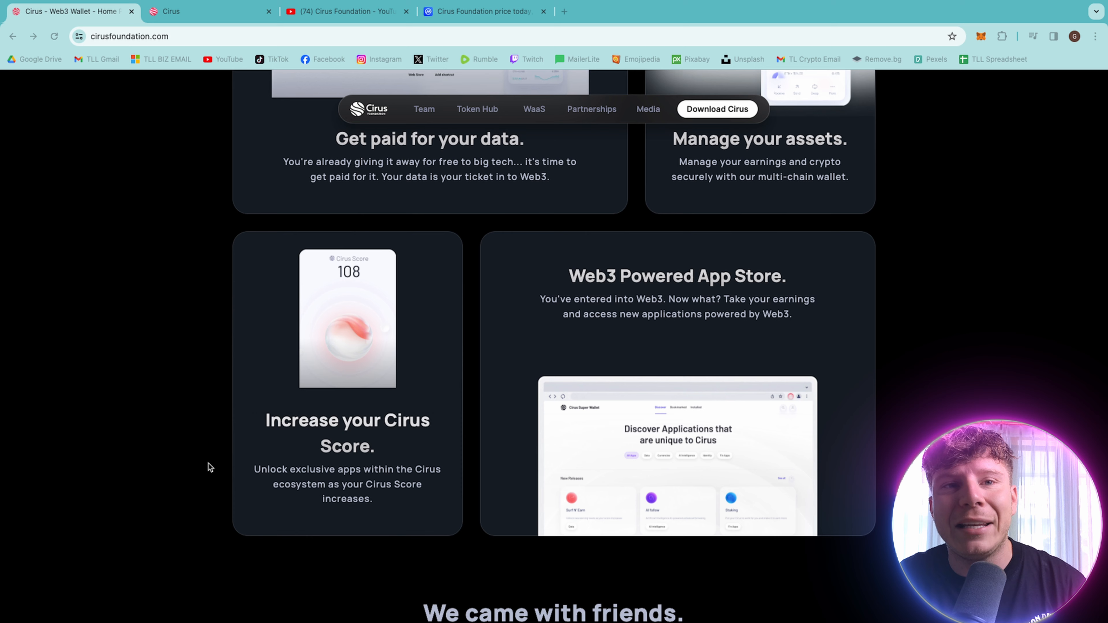
mouse_move(729, 345)
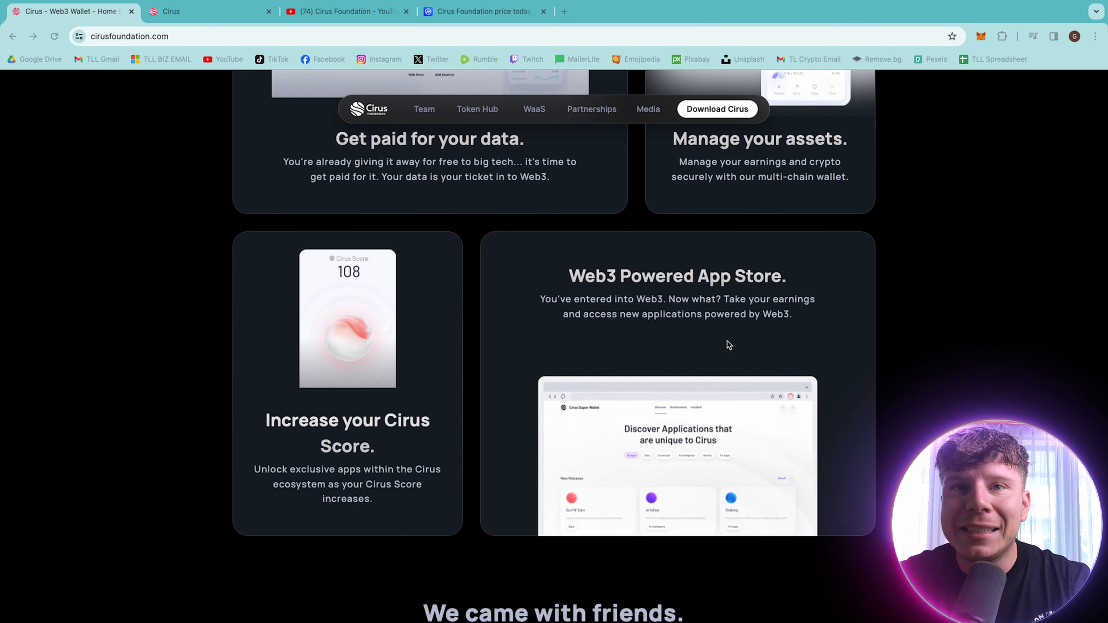
scroll(down, 3)
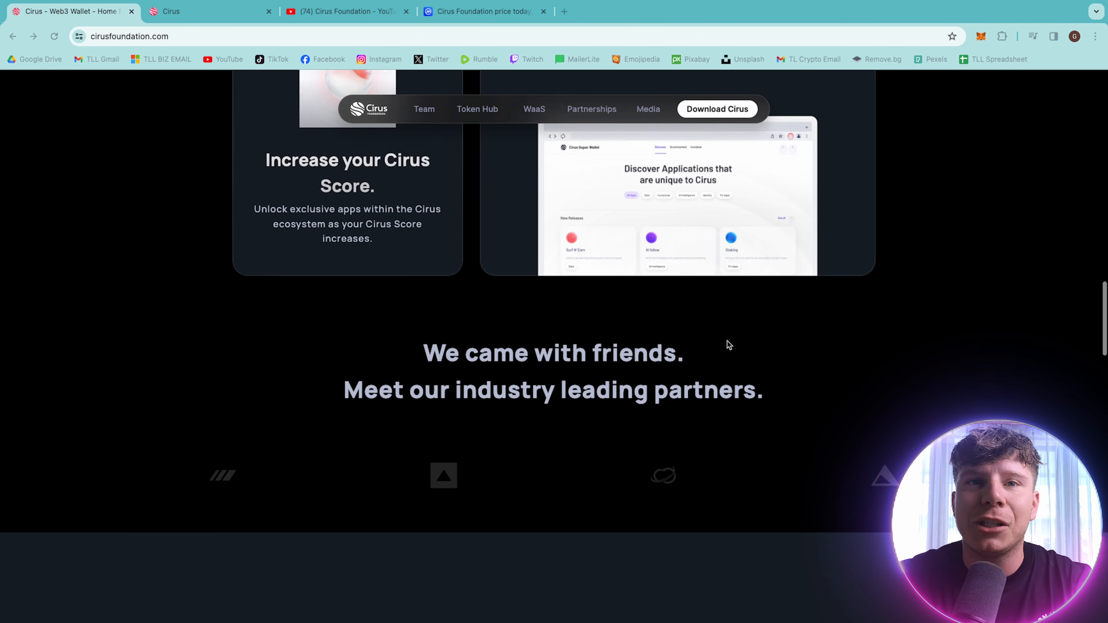
scroll(down, 3)
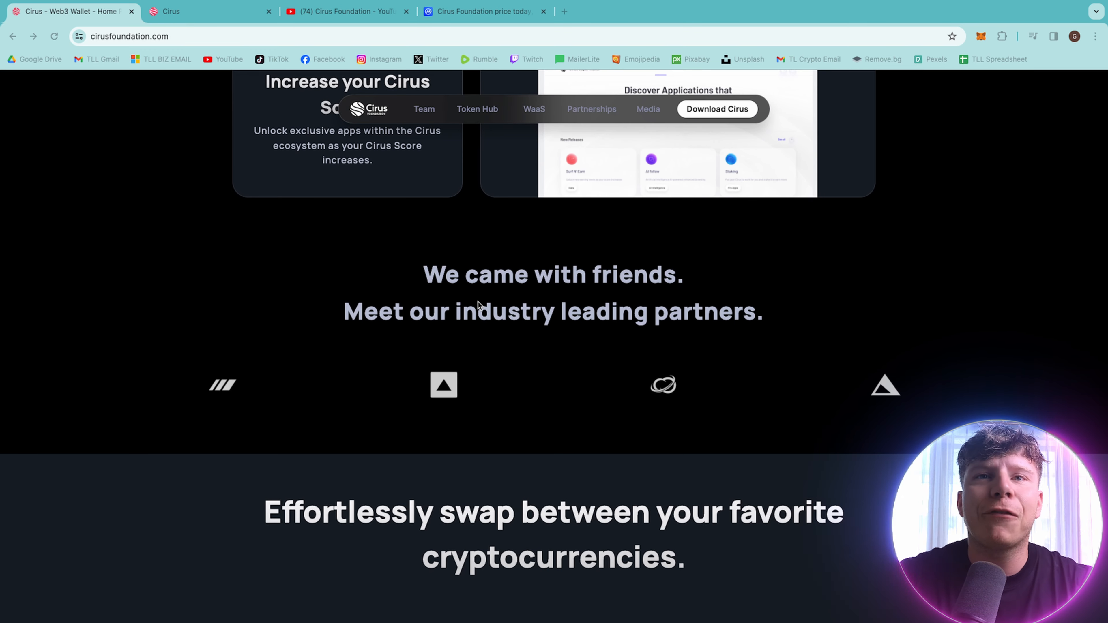
mouse_move(613, 395)
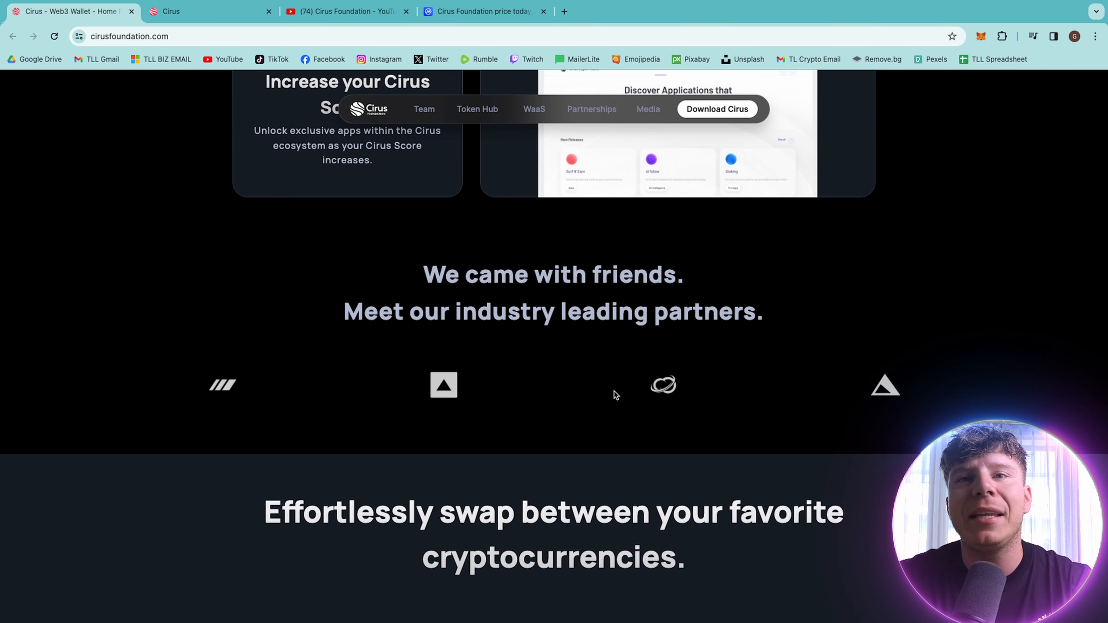
mouse_move(643, 248)
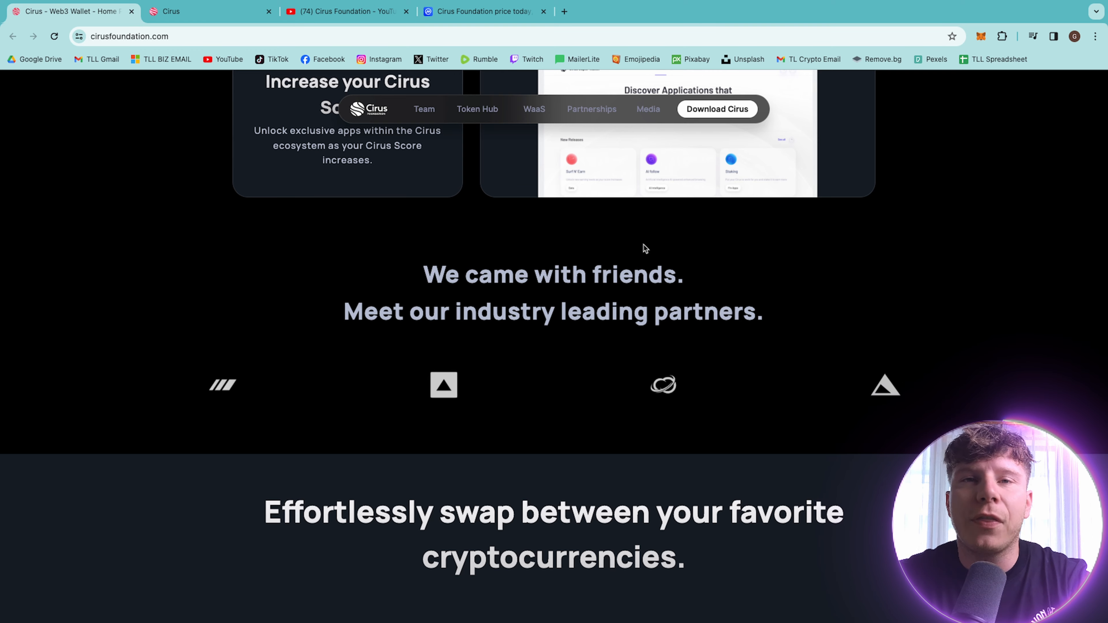
Scroll past the crypto swap section to the 'Here's why we built Cirus' statistics
scroll(down, 3)
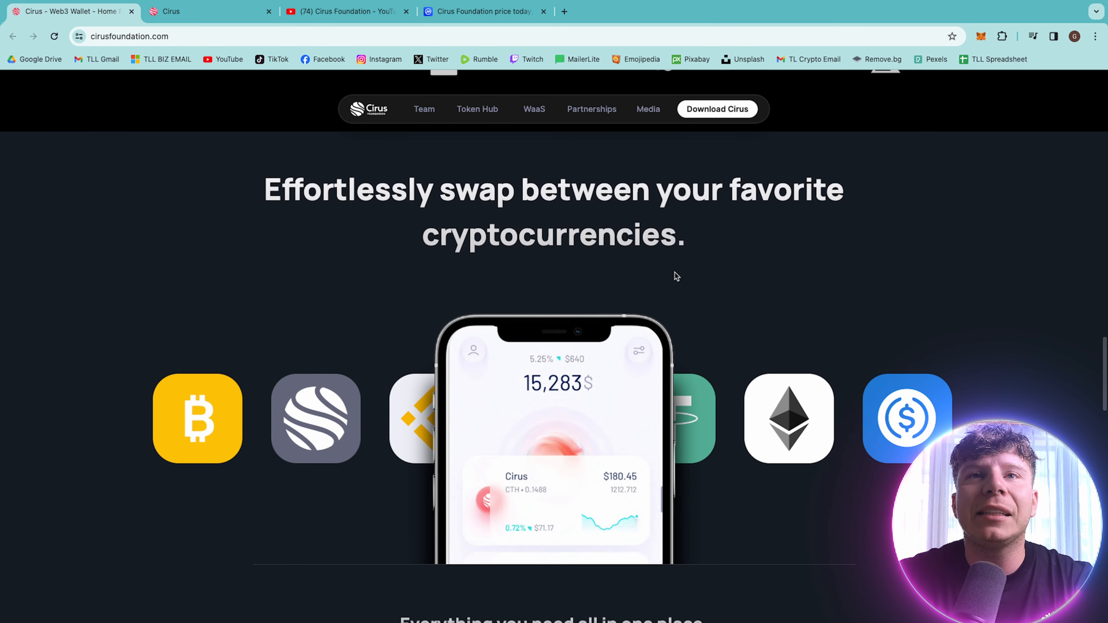
scroll(down, 3)
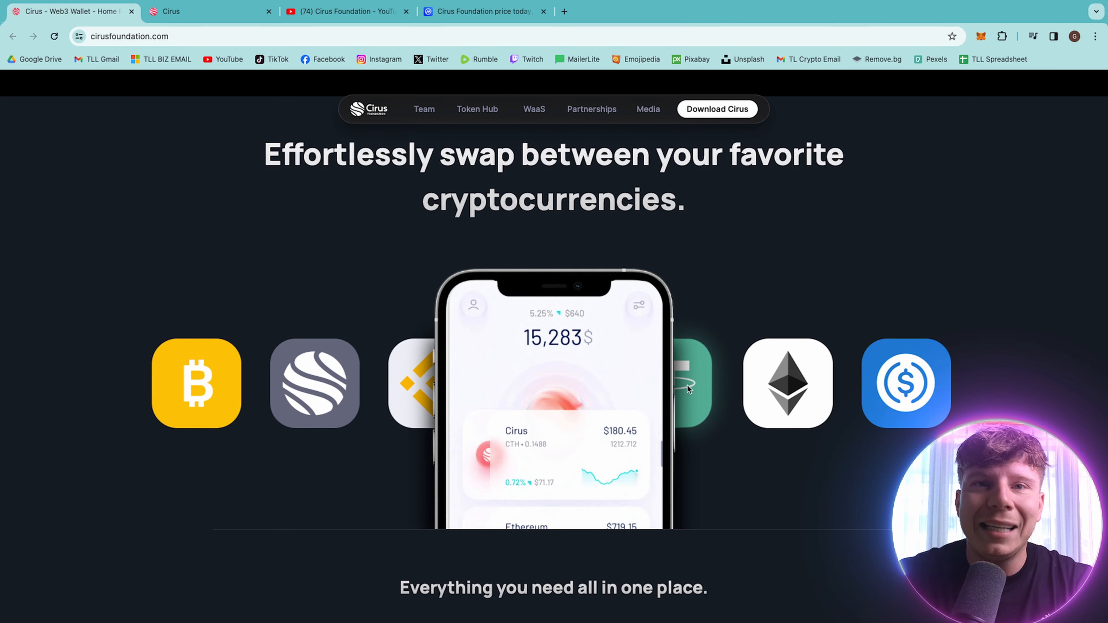
scroll(down, 3)
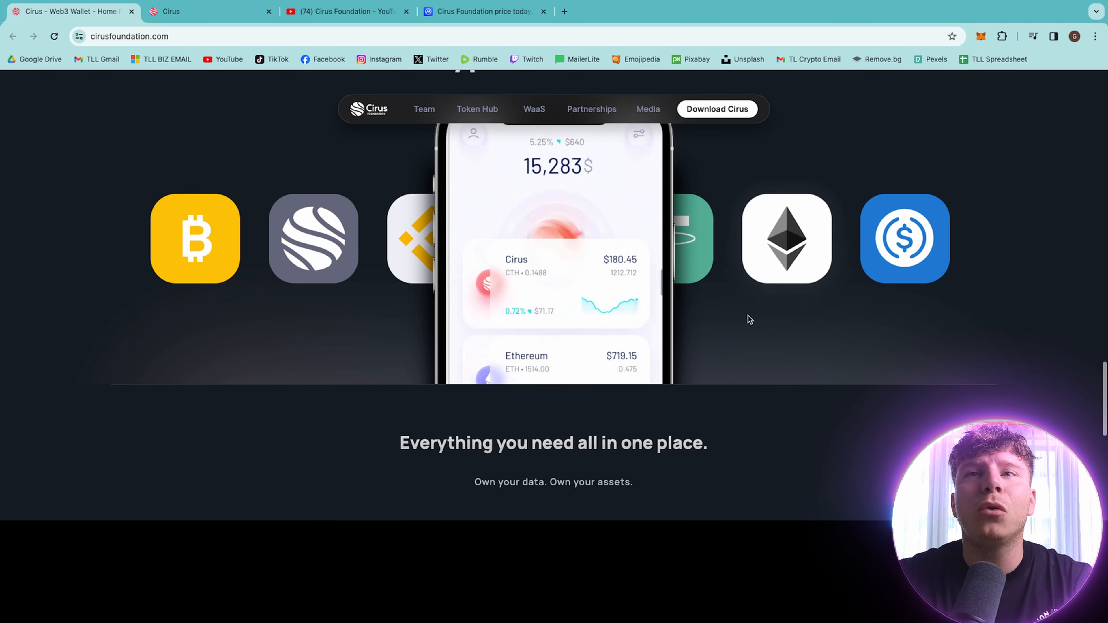
scroll(down, 3)
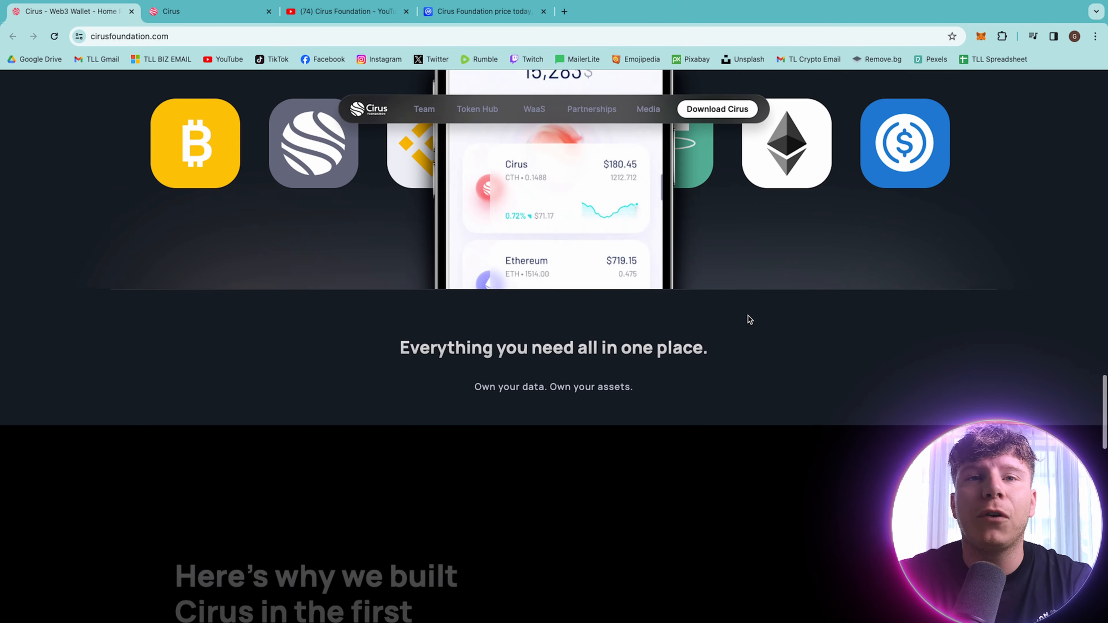
scroll(down, 3)
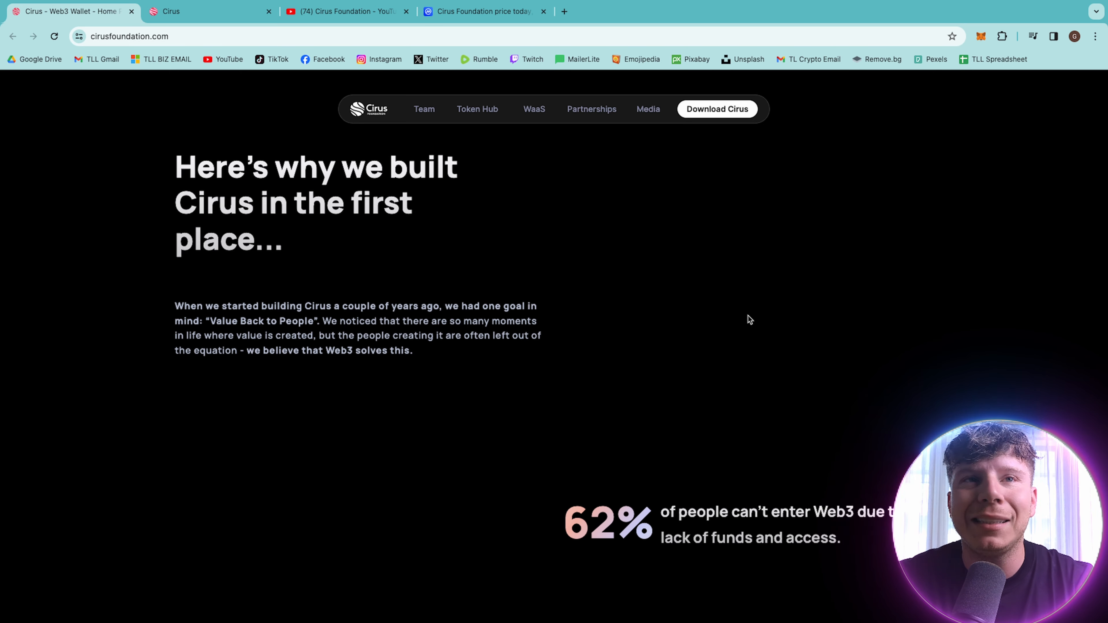
mouse_move(267, 338)
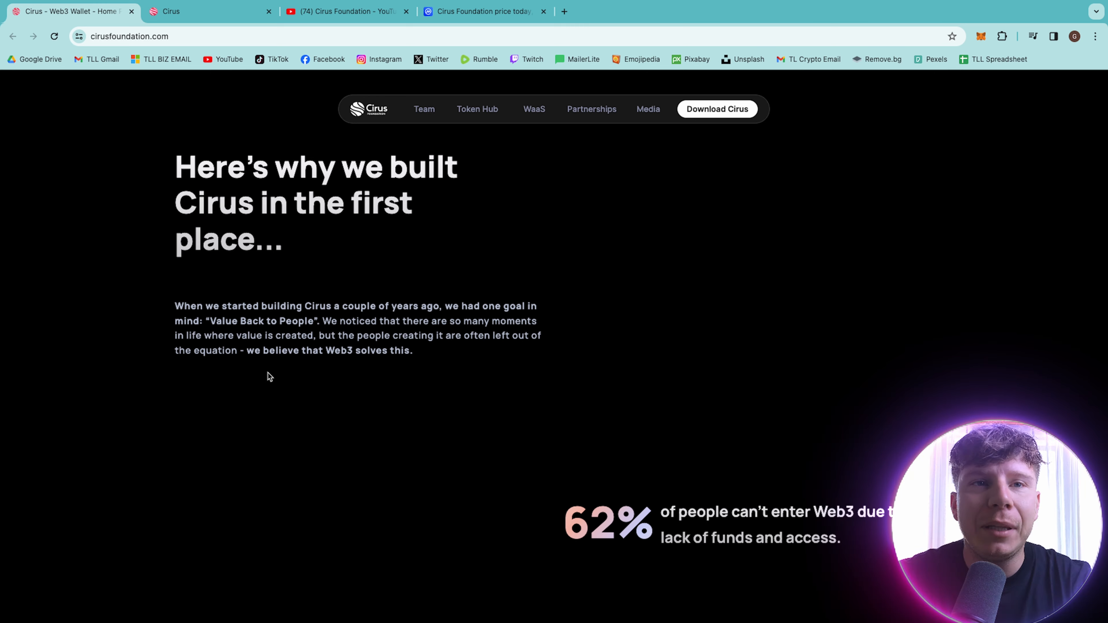
Continue down to the 'Download Cirus now' Chrome Web Store badge in the footer
scroll(down, 3)
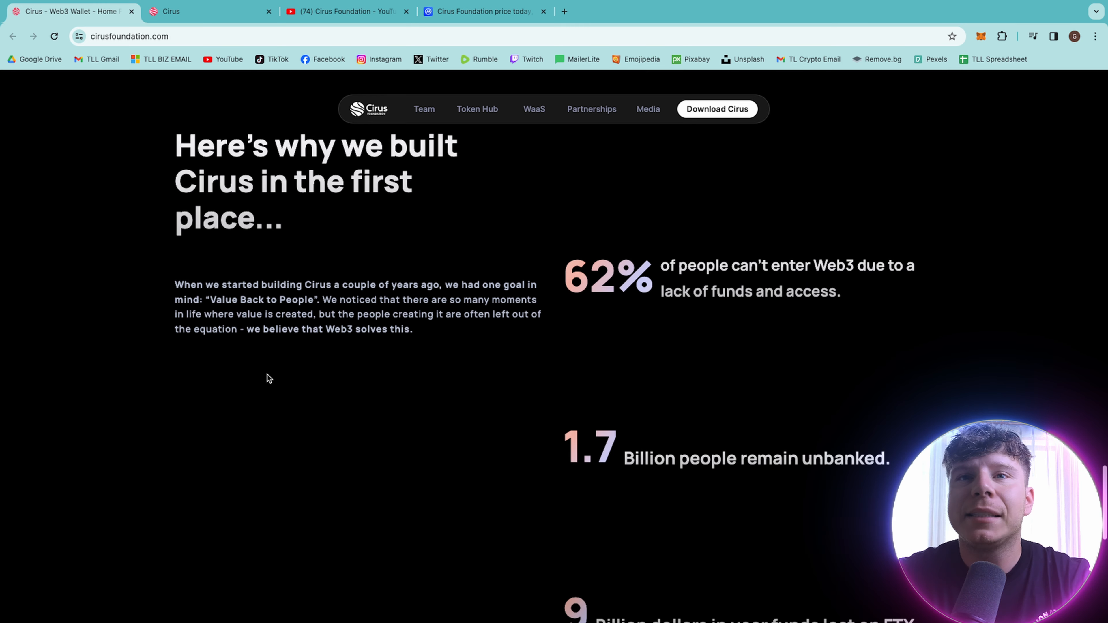
scroll(down, 3)
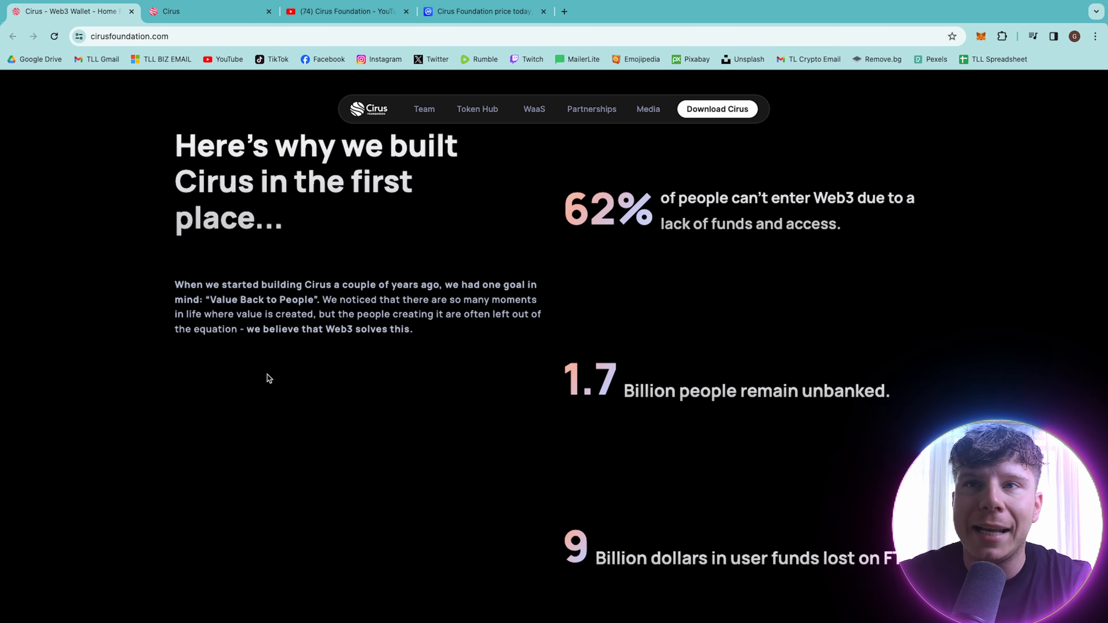
scroll(down, 3)
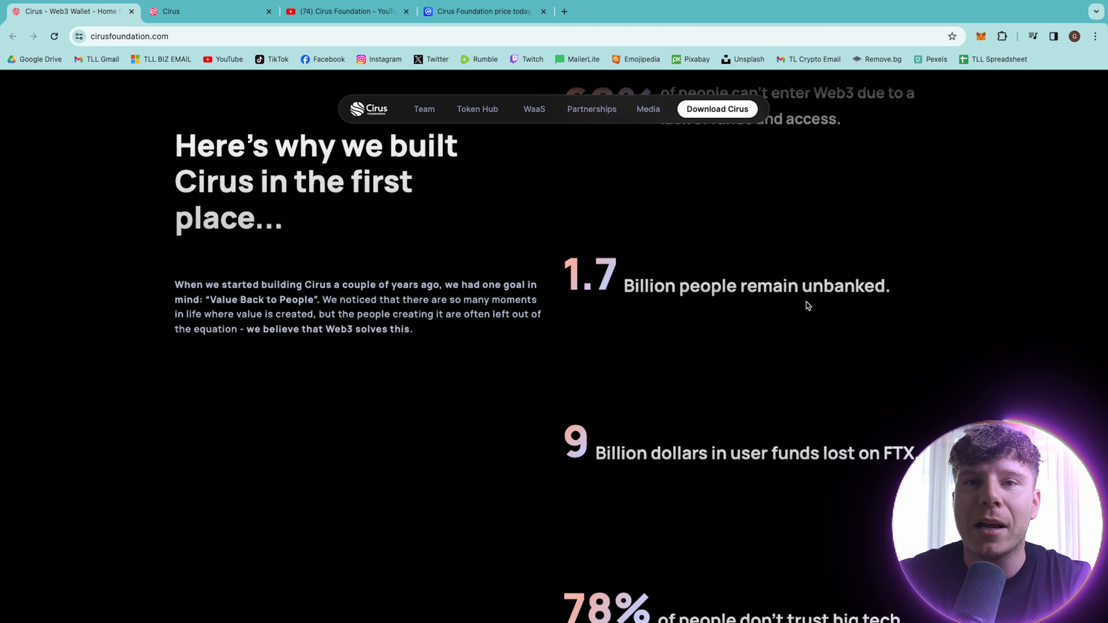
scroll(down, 3)
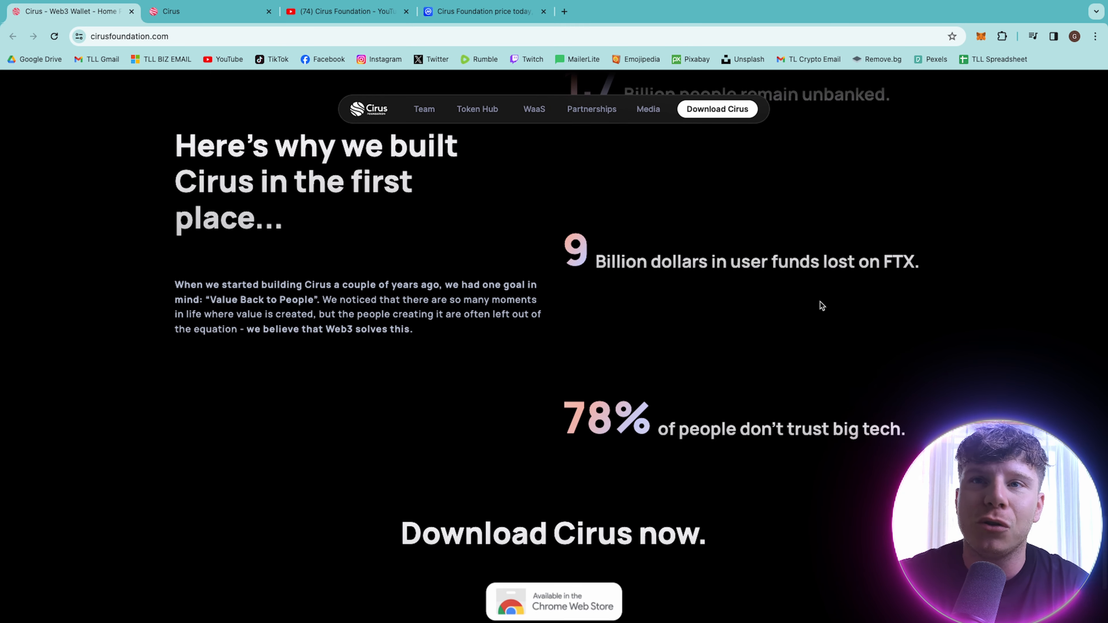
scroll(down, 3)
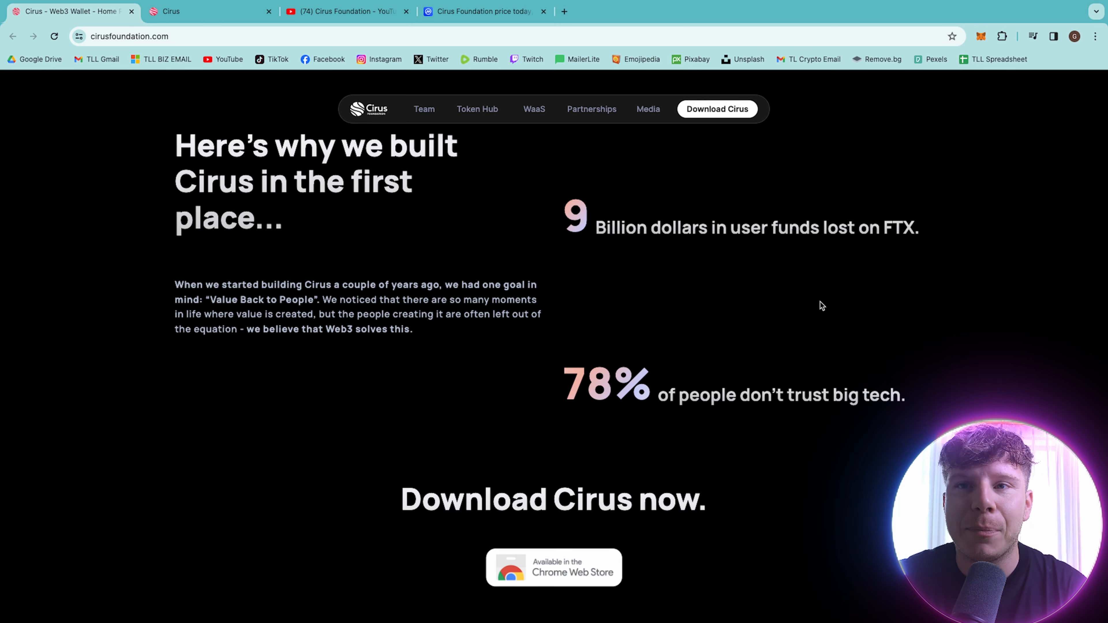
scroll(down, 3)
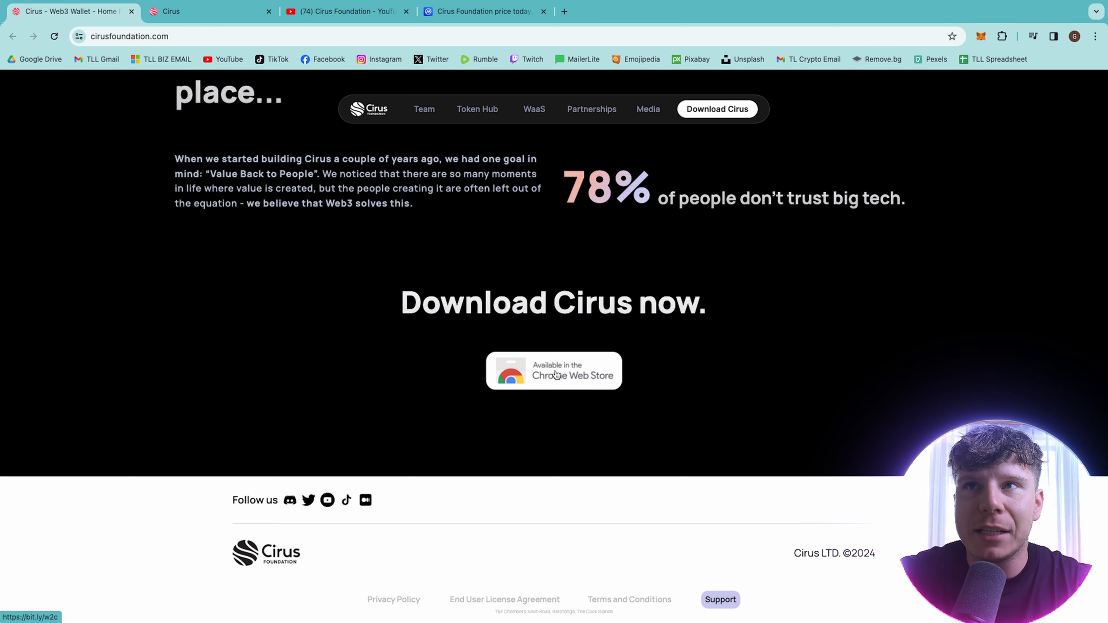
Add the Cirus wallet extension from its Chrome Web Store listing and launch it from the toolbar
click(553, 371)
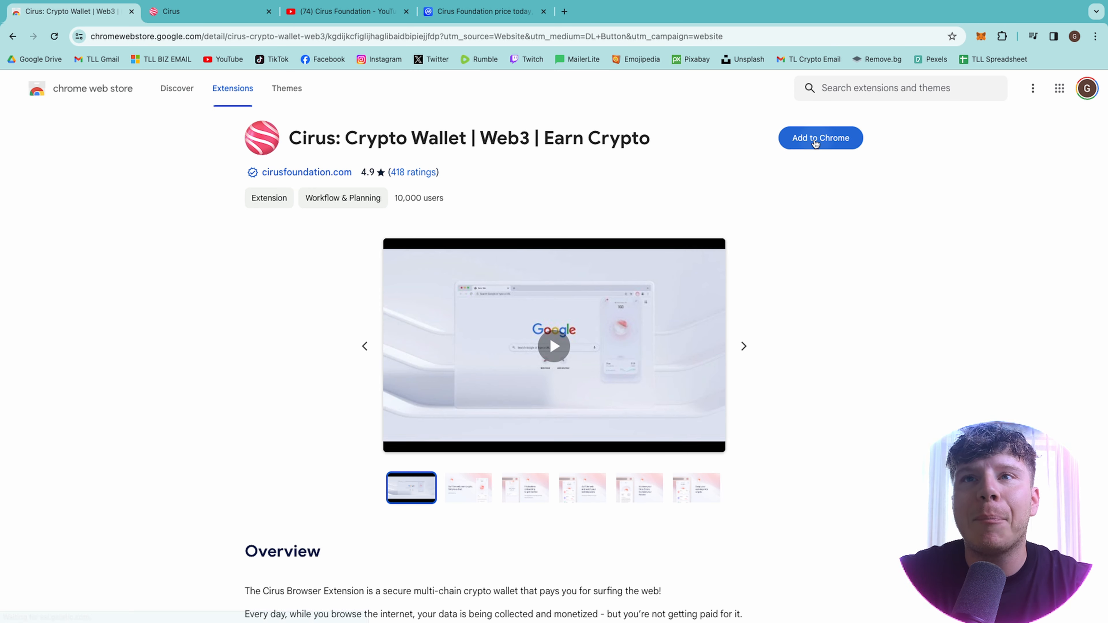
click(819, 138)
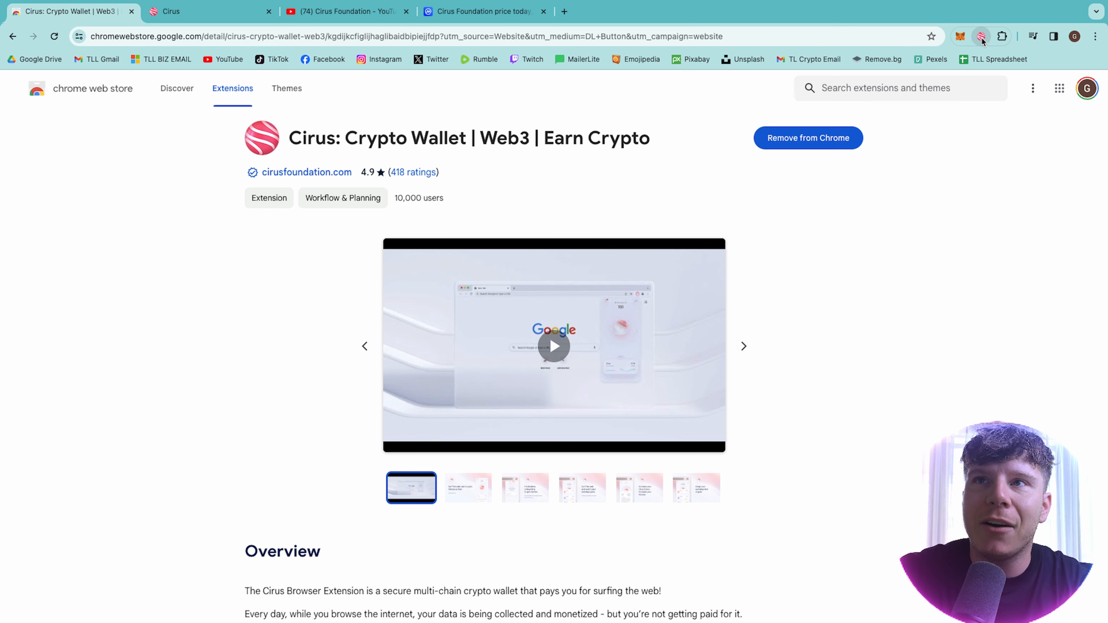
click(981, 36)
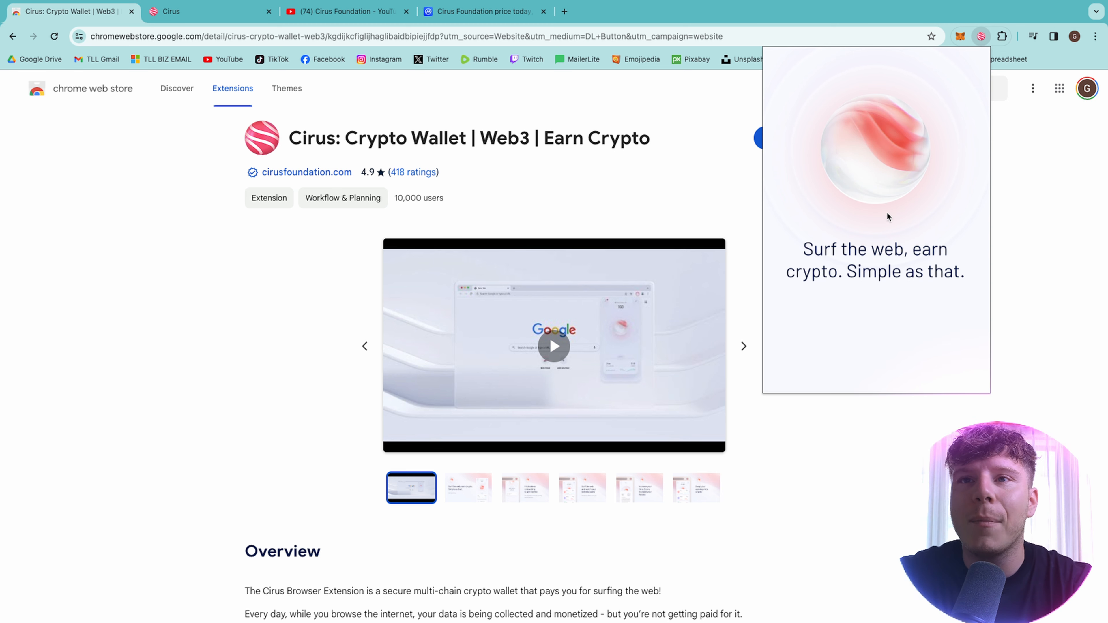
Scroll through the listing's Overview and user reviews, then back up
scroll(down, 3)
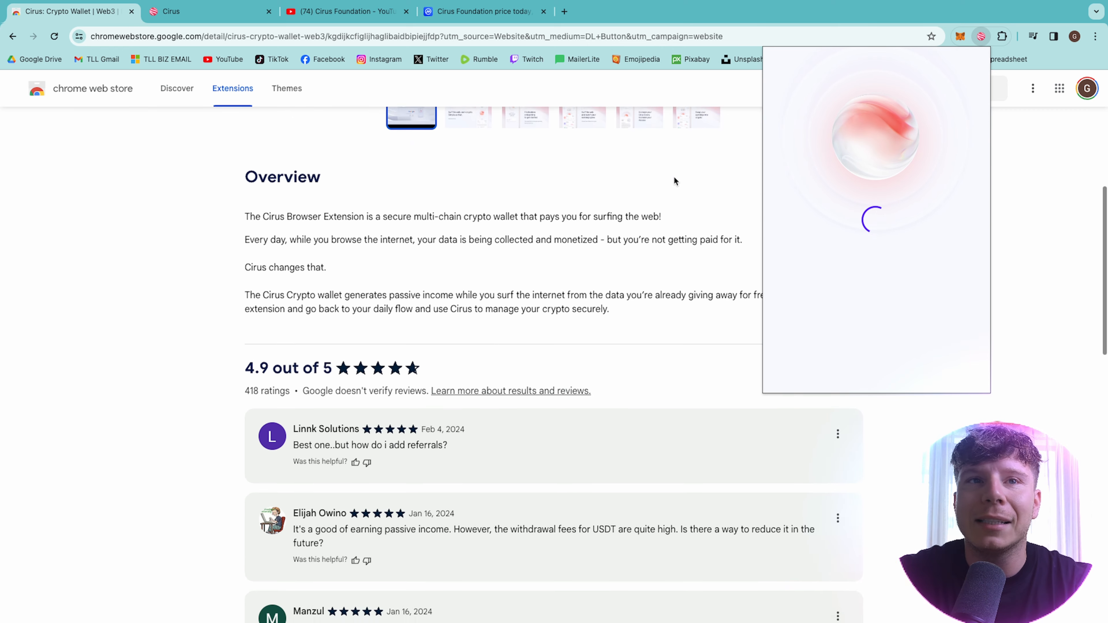
scroll(down, 3)
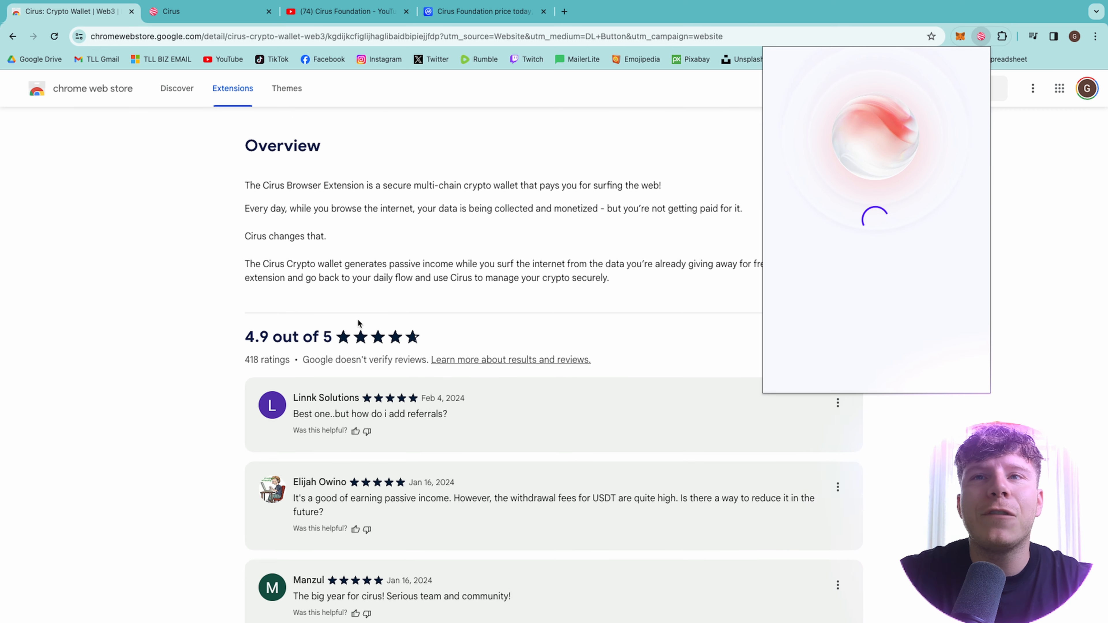
scroll(down, 3)
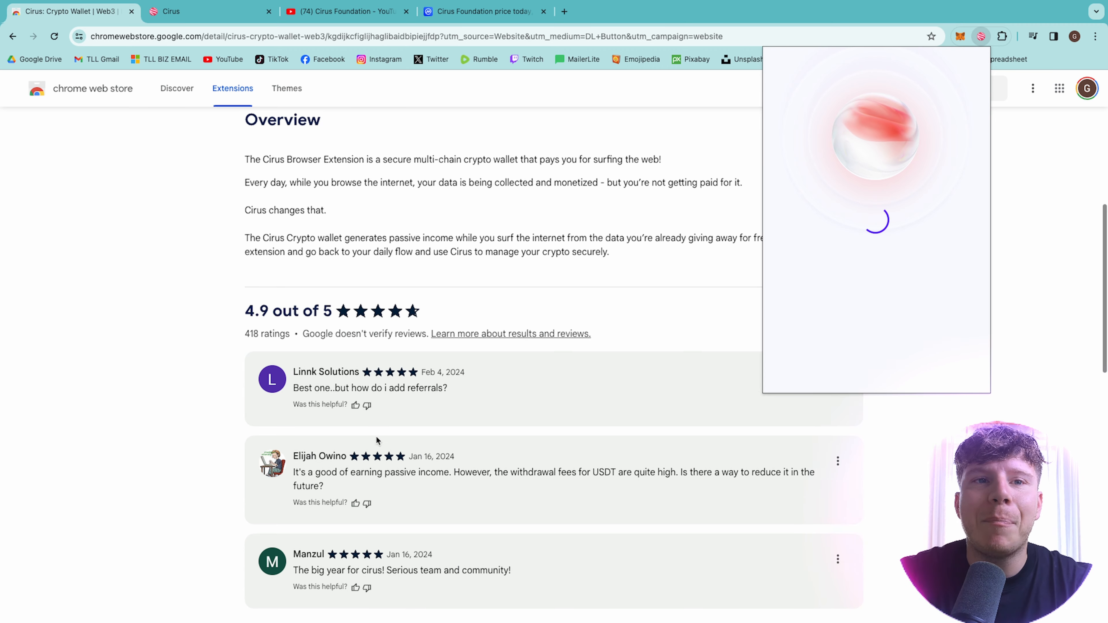
scroll(down, 3)
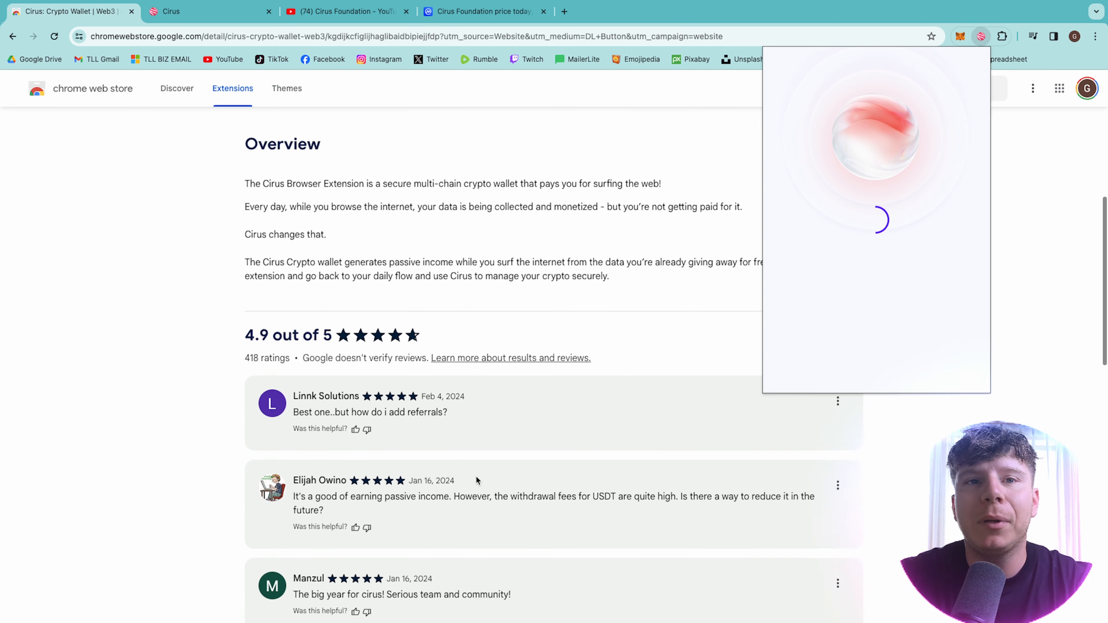
scroll(up, 3)
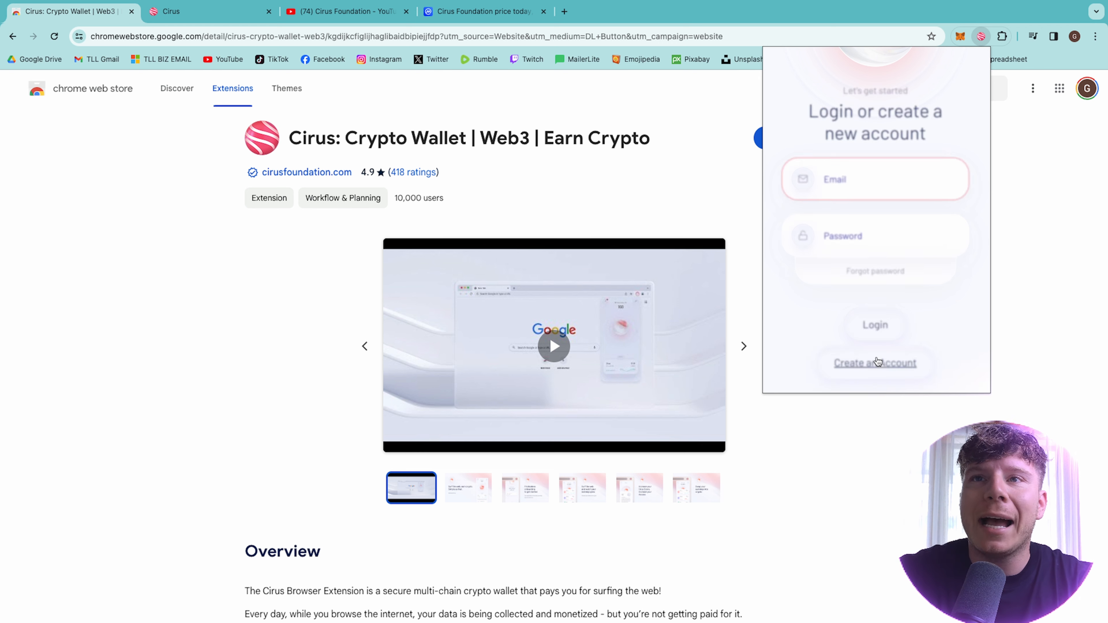
Create a new wallet account with first and last name and a confirmed password, skipping the referral code
click(874, 362)
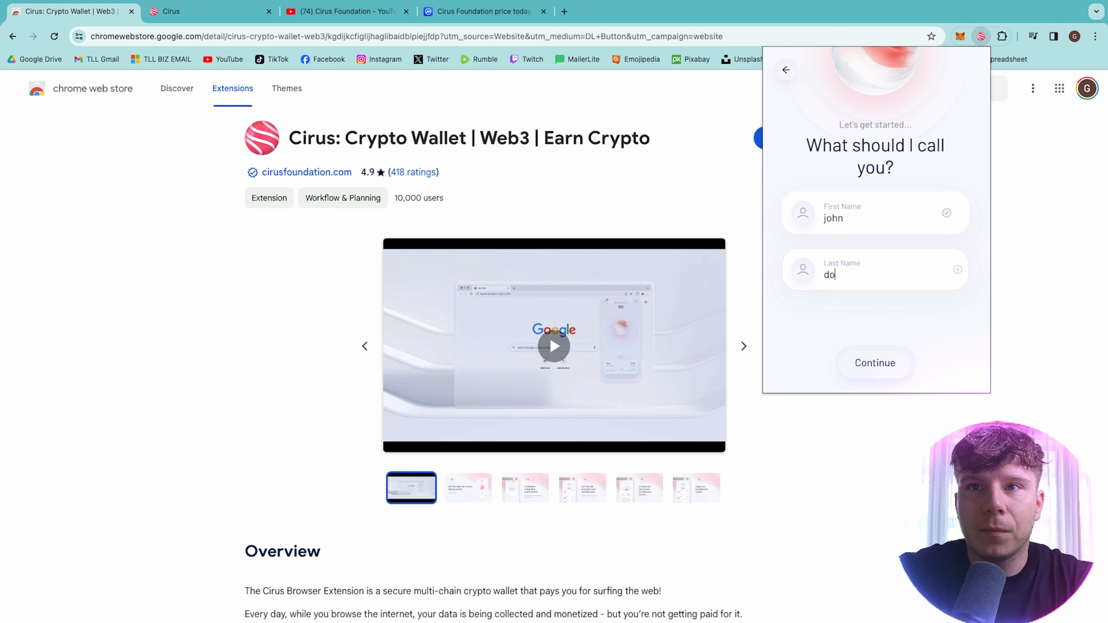
click(875, 363)
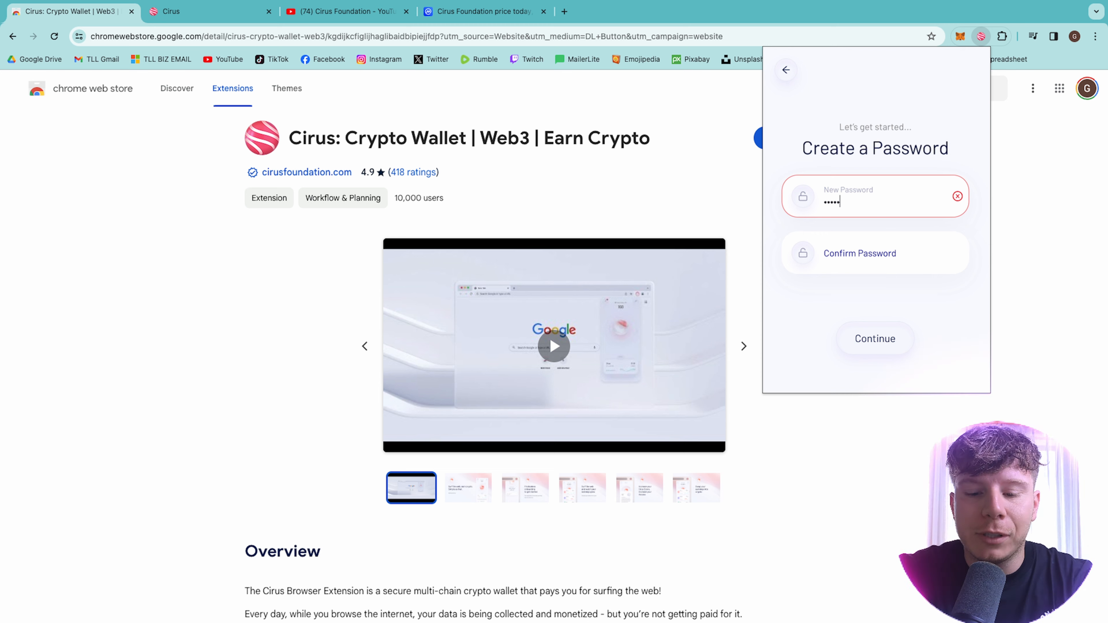
click(874, 252)
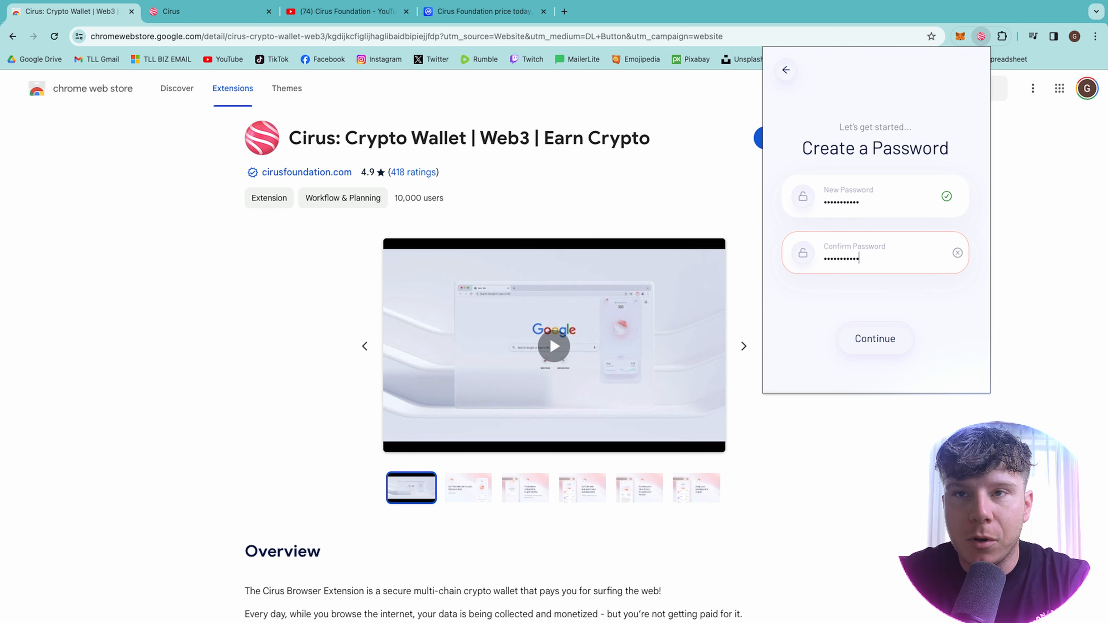
click(874, 338)
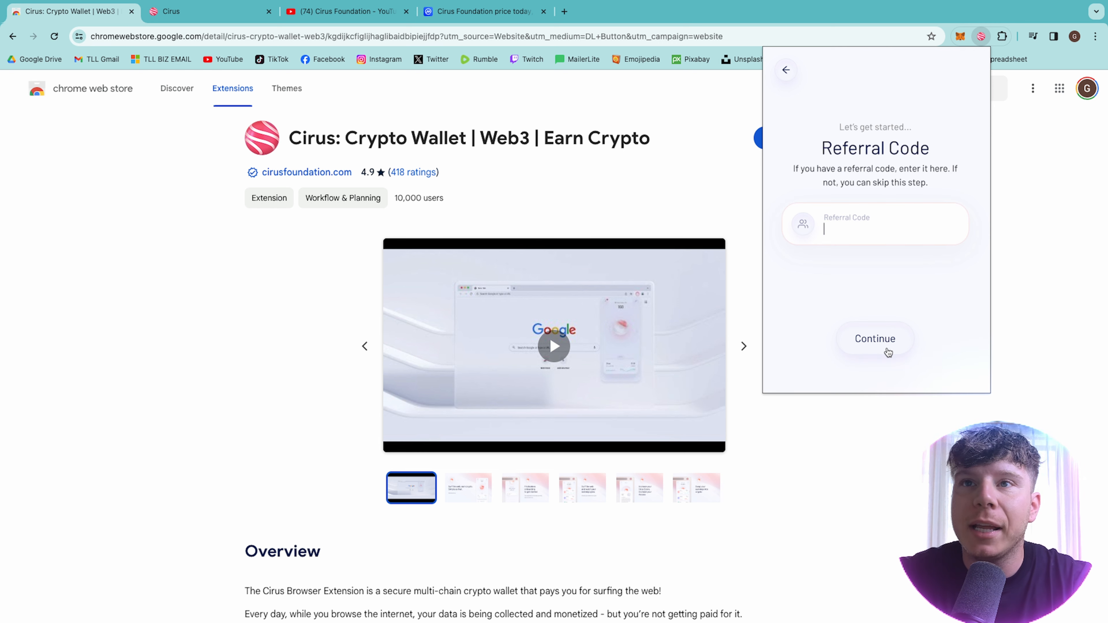
click(875, 338)
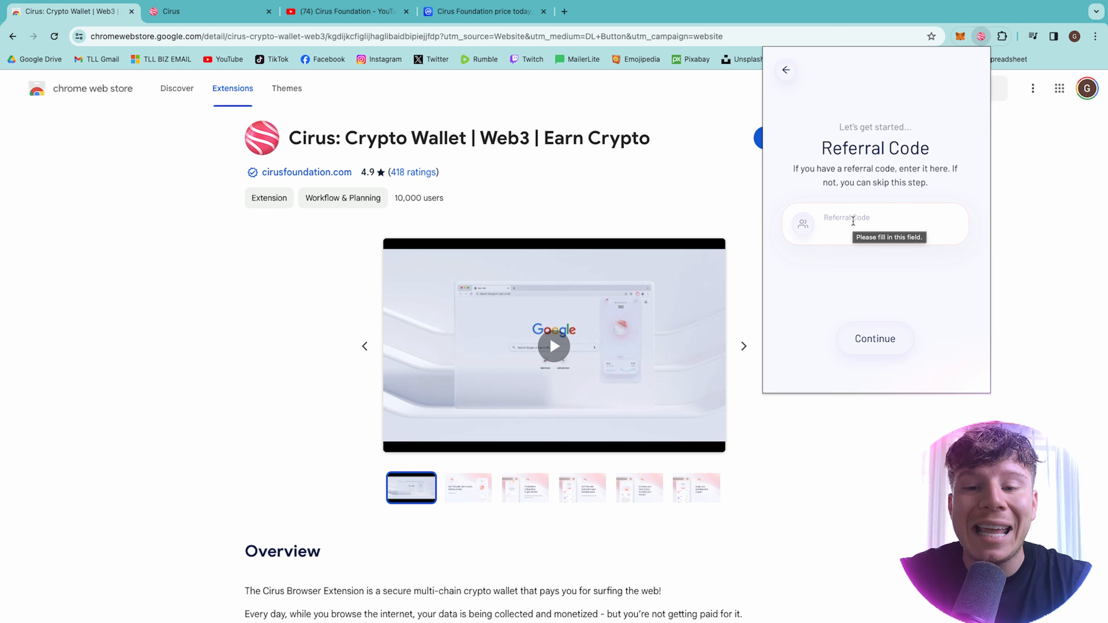
mouse_move(870, 261)
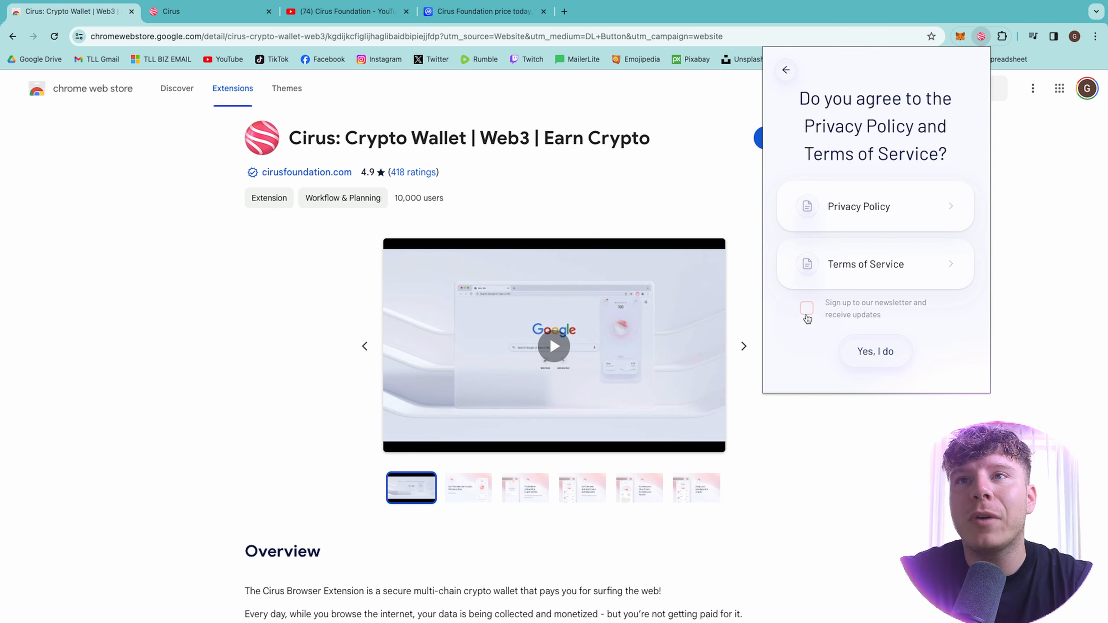
Tick the newsletter sign-up and agree to the privacy policy and terms
click(806, 309)
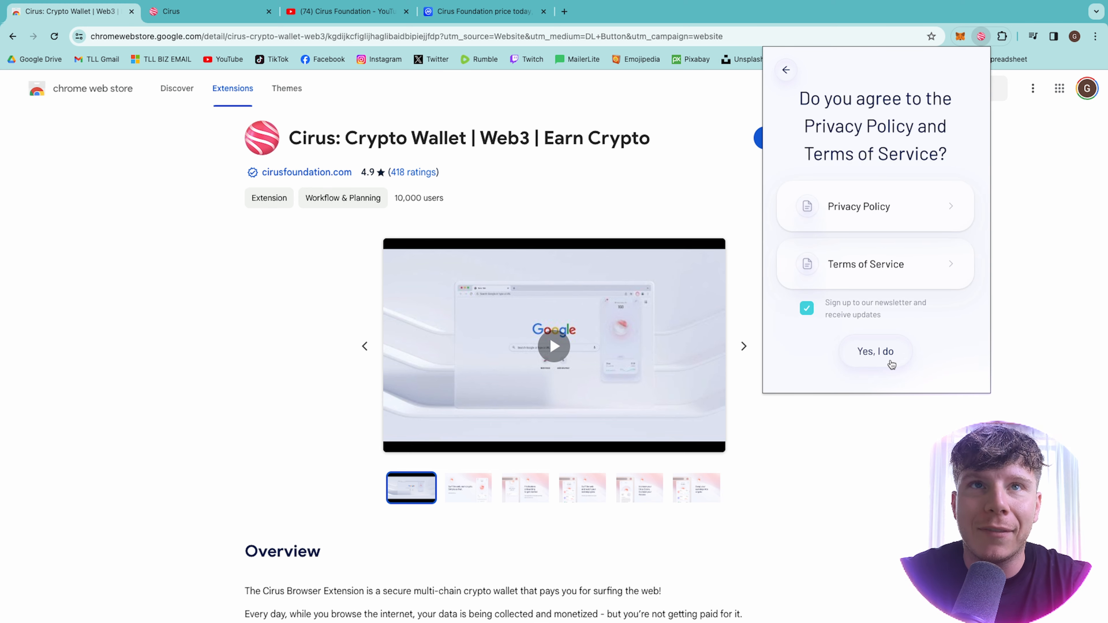
click(874, 351)
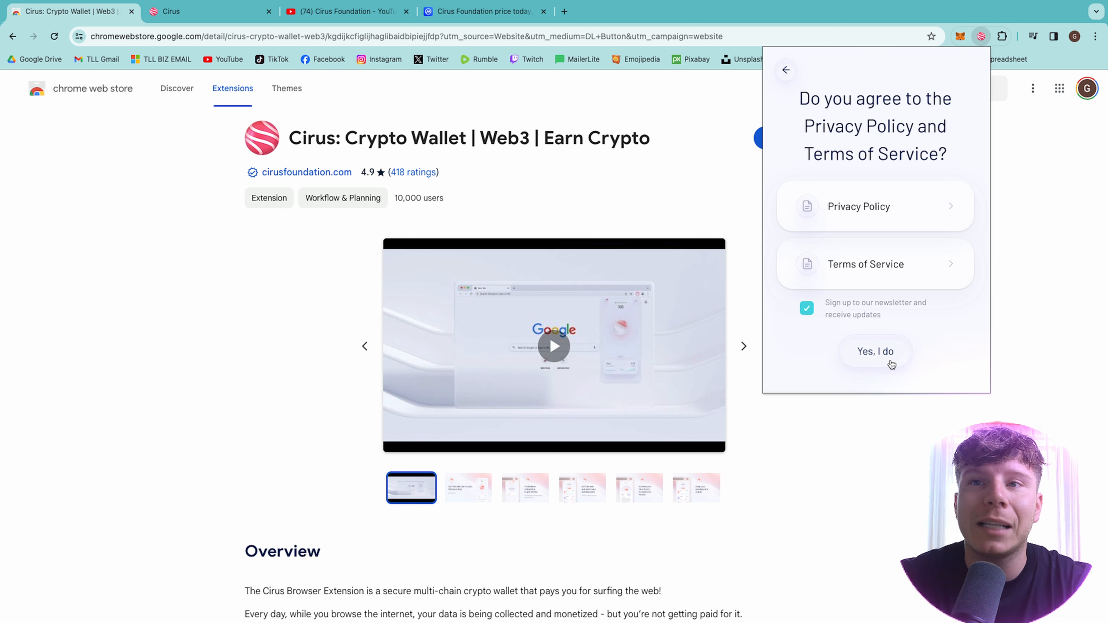
click(875, 352)
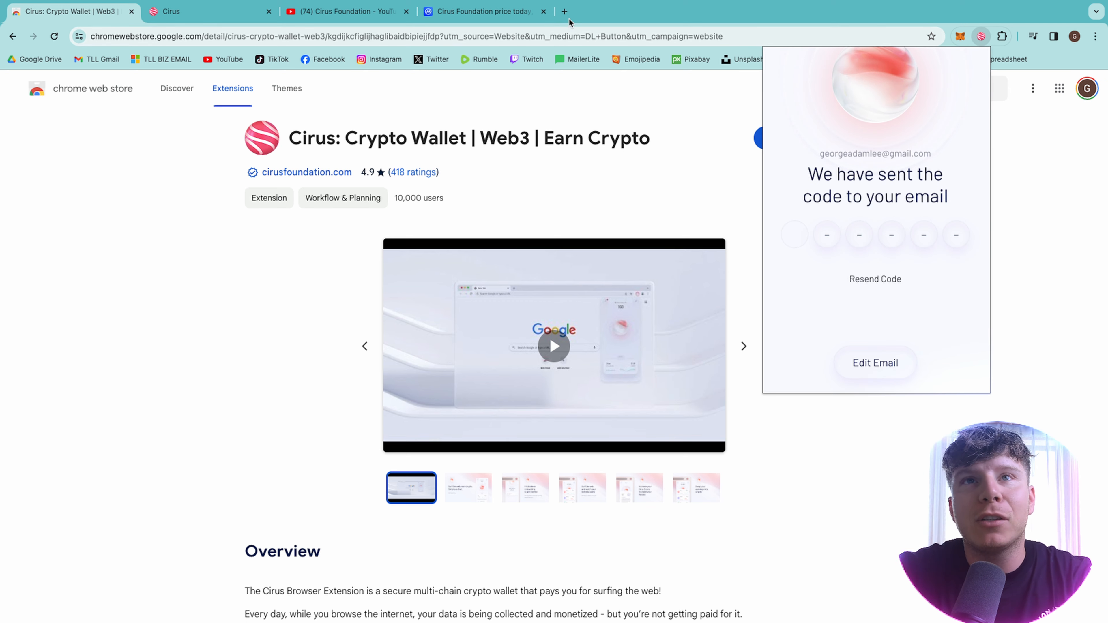
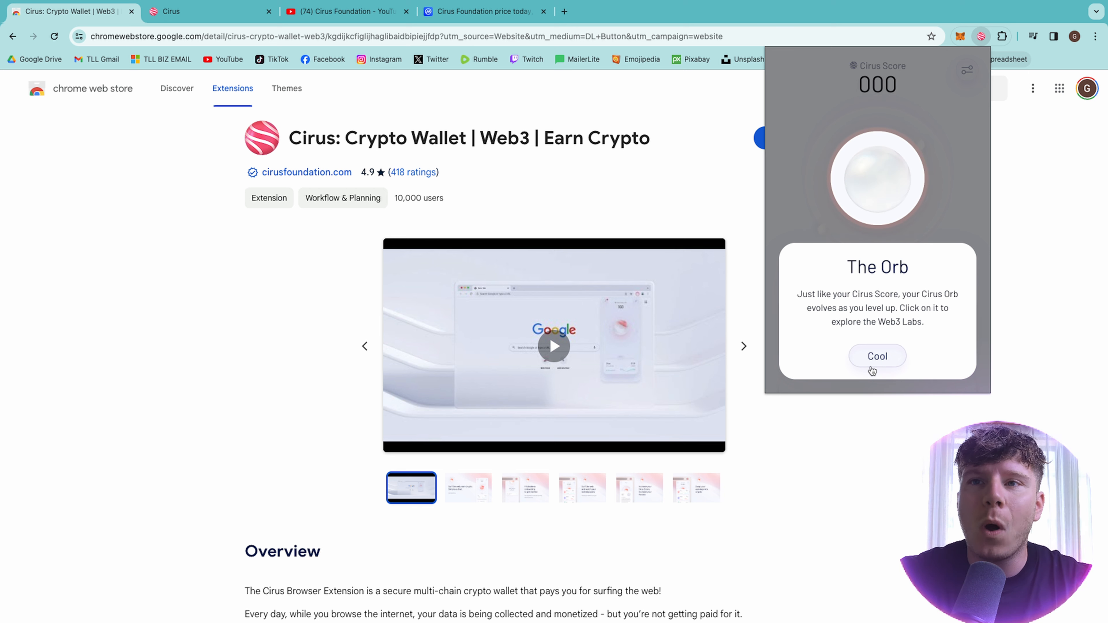
click(877, 355)
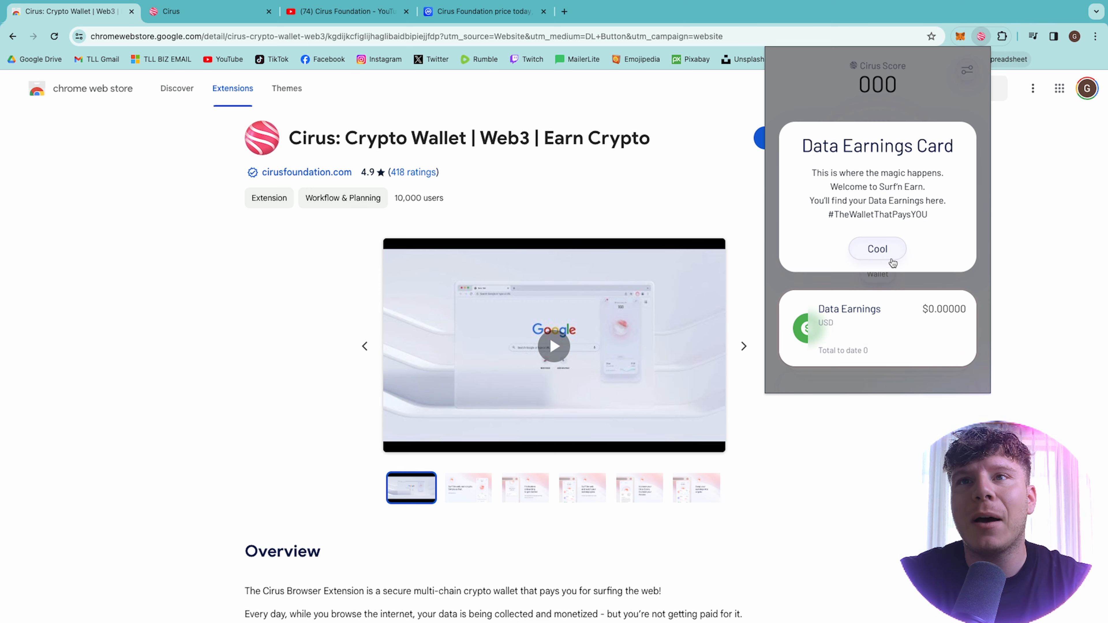
click(877, 248)
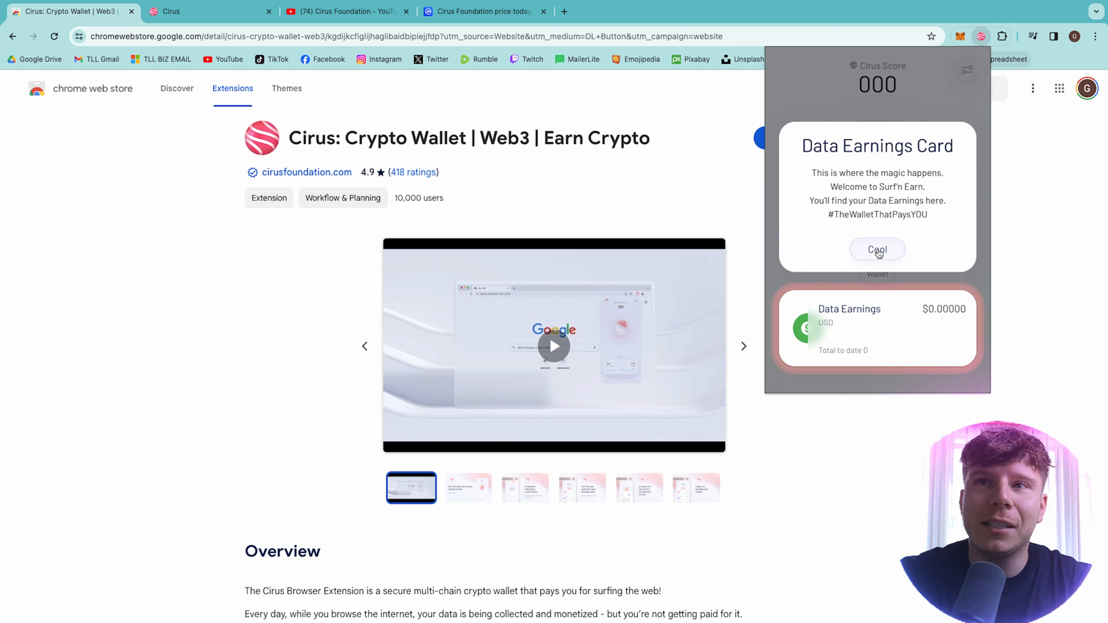
click(877, 250)
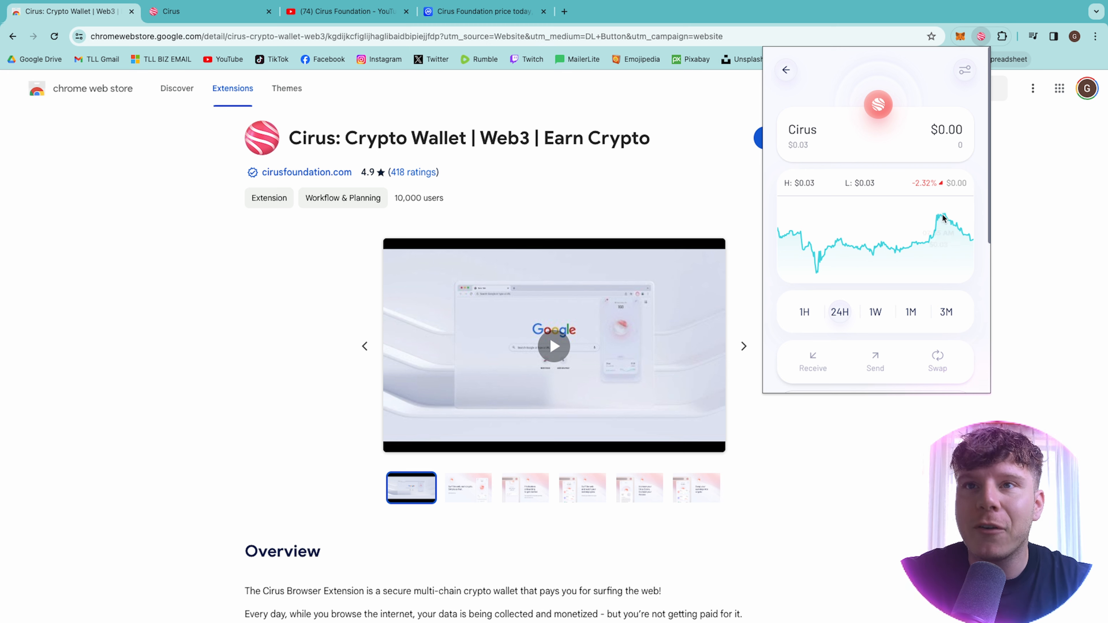
mouse_move(874, 238)
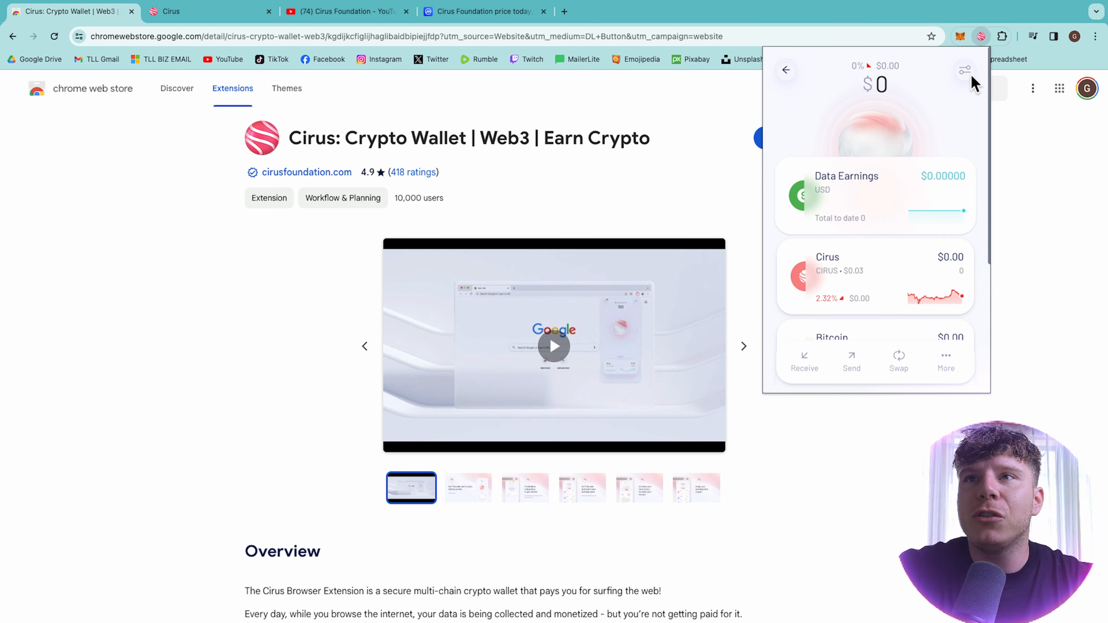
click(964, 70)
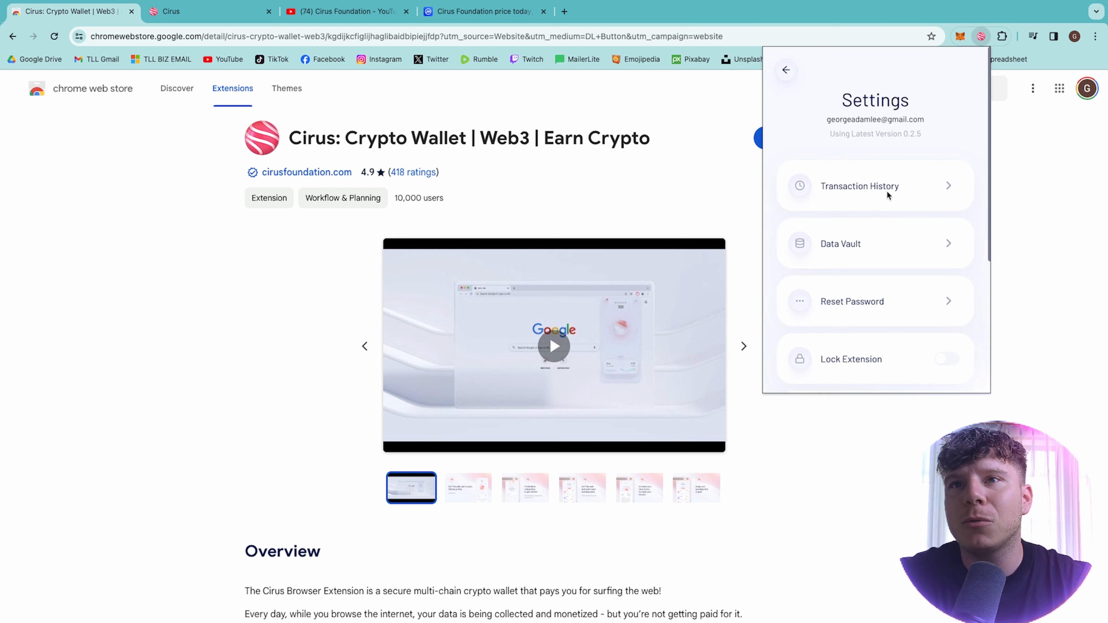
Scroll through the Settings options and return to the wallet's token list
scroll(down, 3)
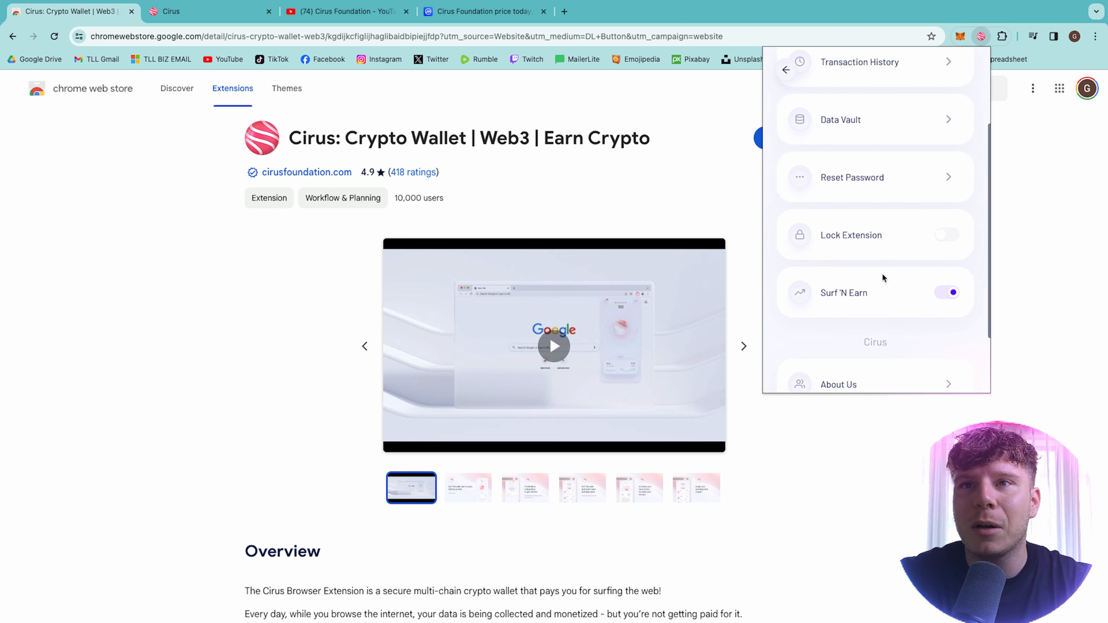
scroll(down, 3)
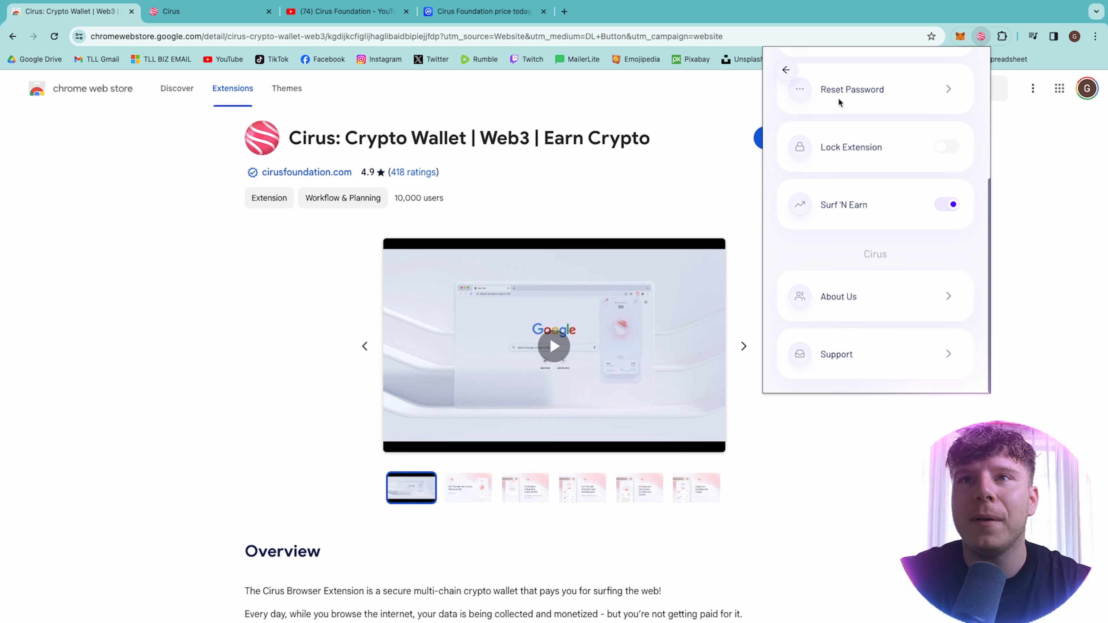
click(785, 69)
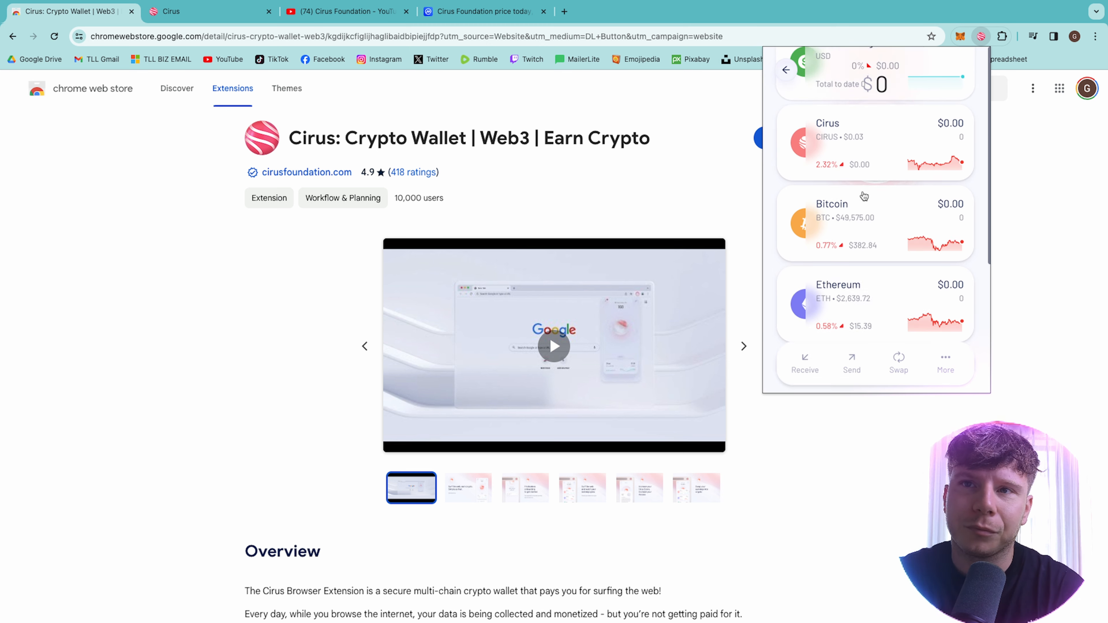
scroll(down, 3)
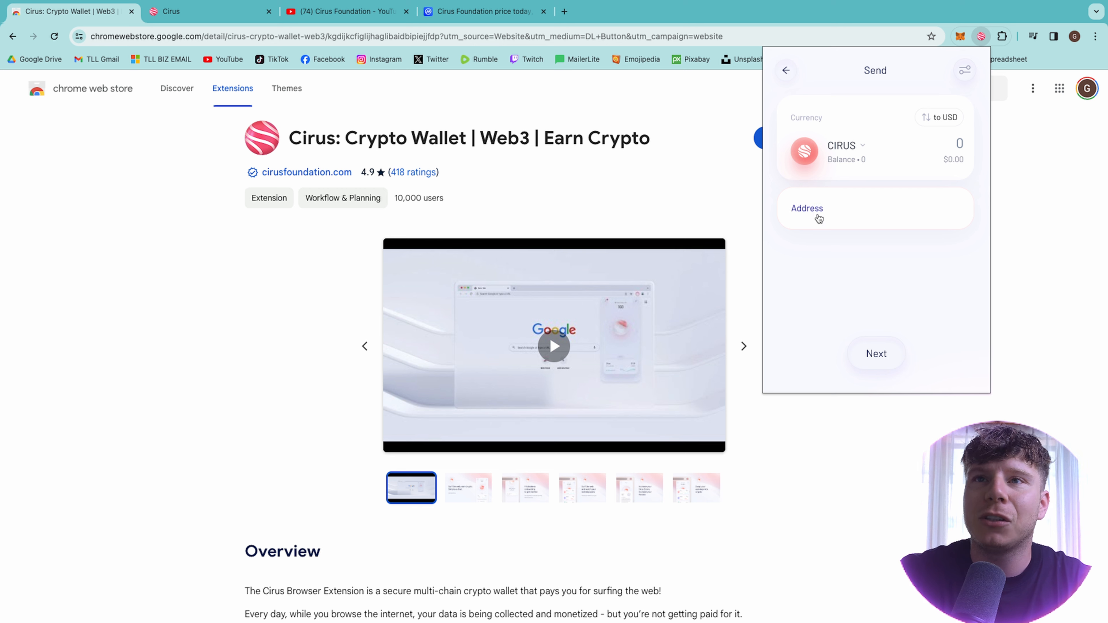
Preview the Send and Swap screens and the balance display options, returning to the wallet each time
click(785, 69)
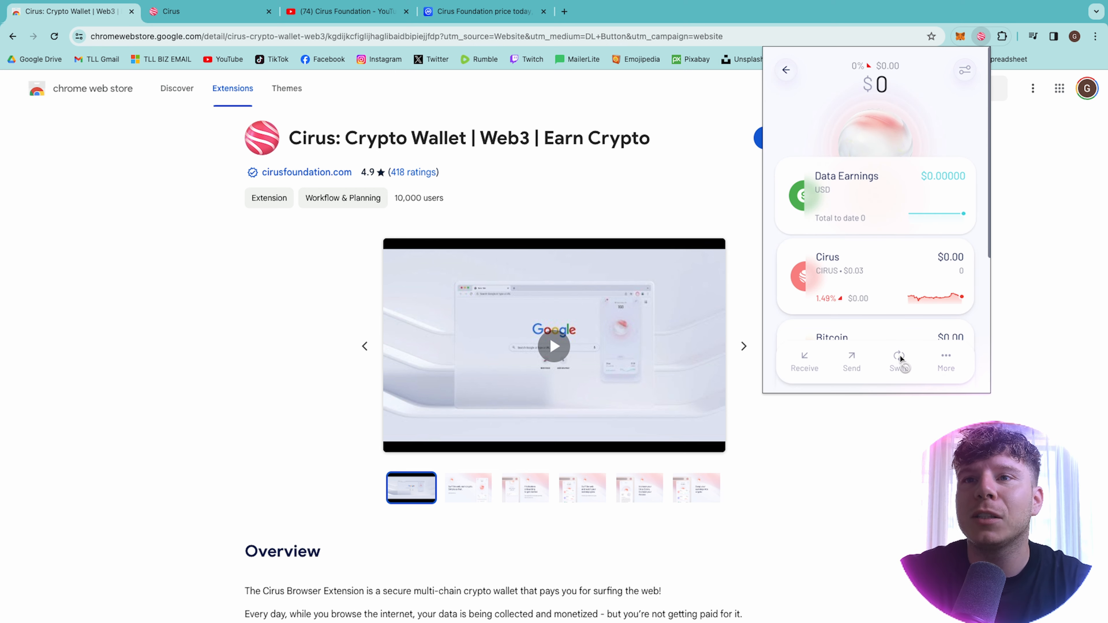
click(898, 360)
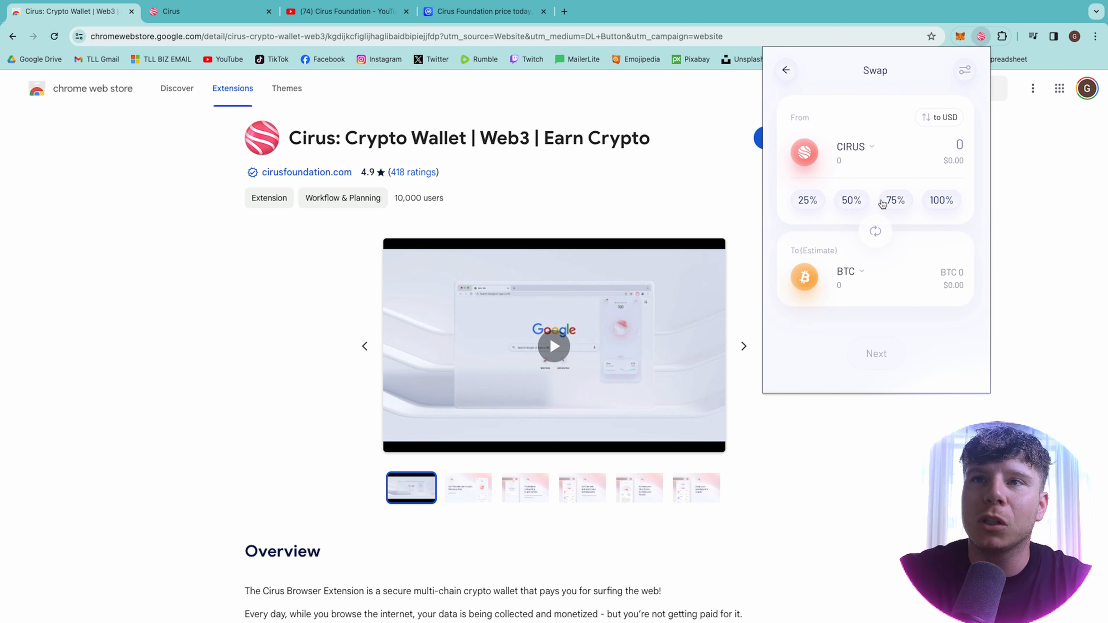
click(786, 70)
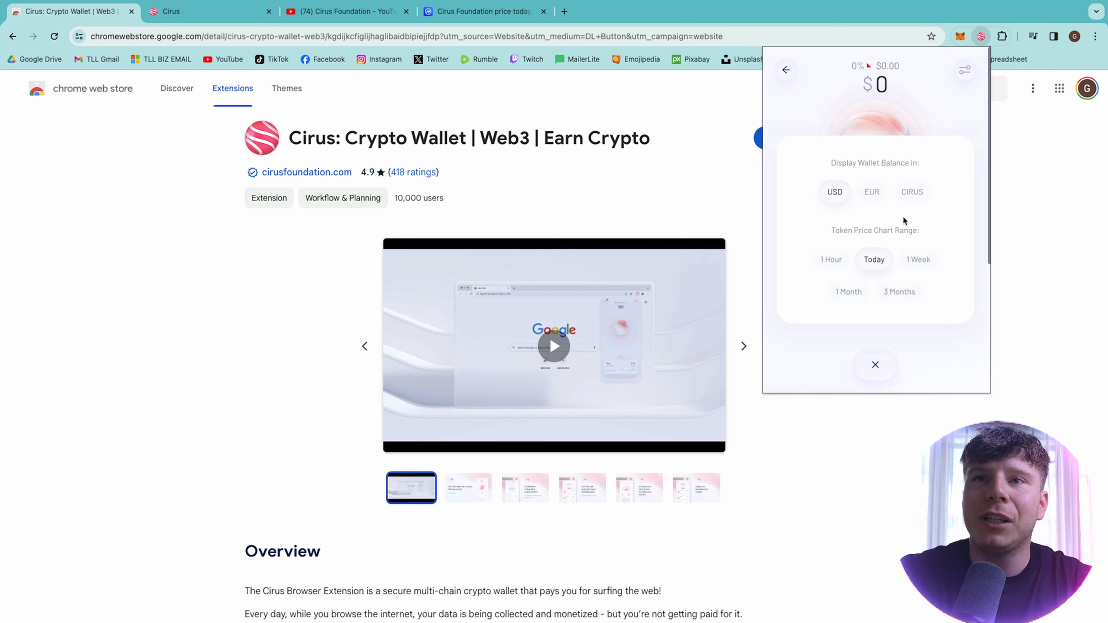
click(897, 290)
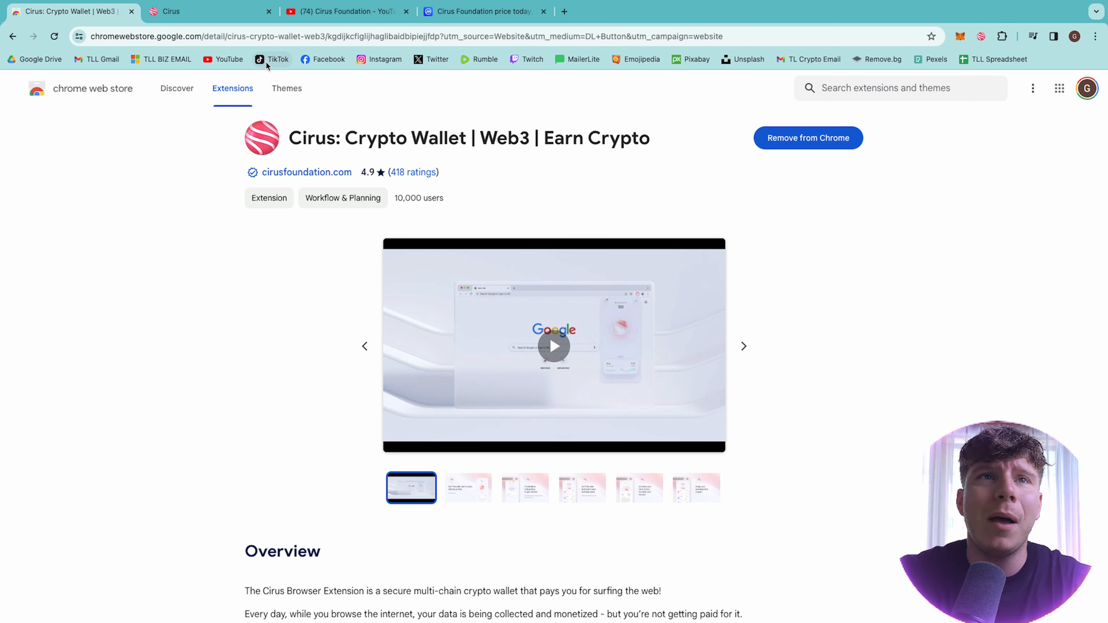
Close the wallet popup and switch to the Cirus Token Hub tab
click(981, 35)
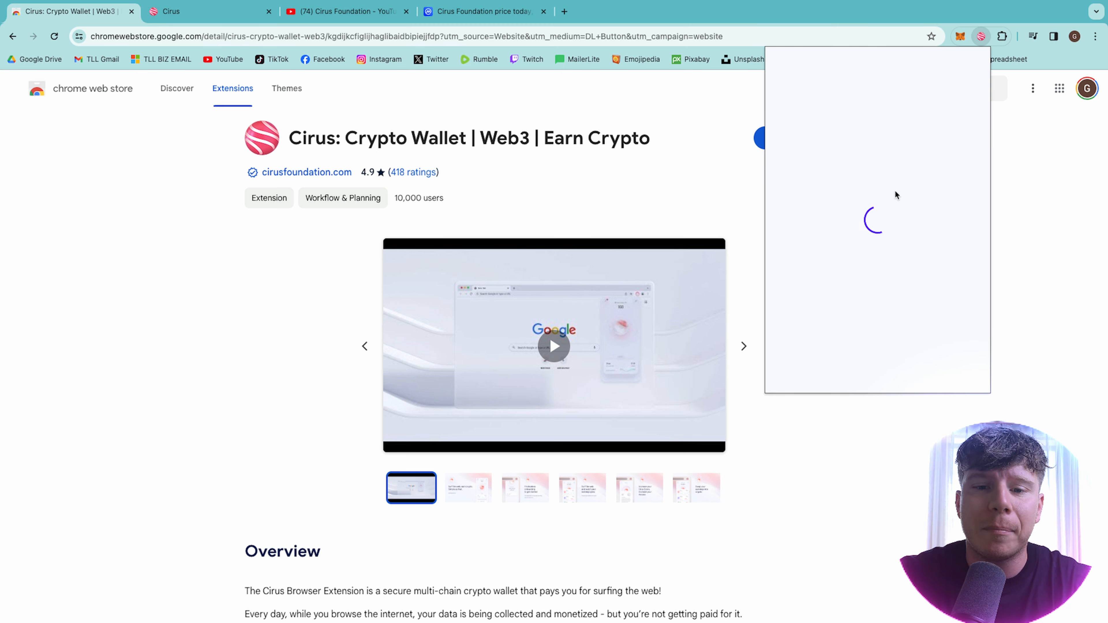
click(204, 12)
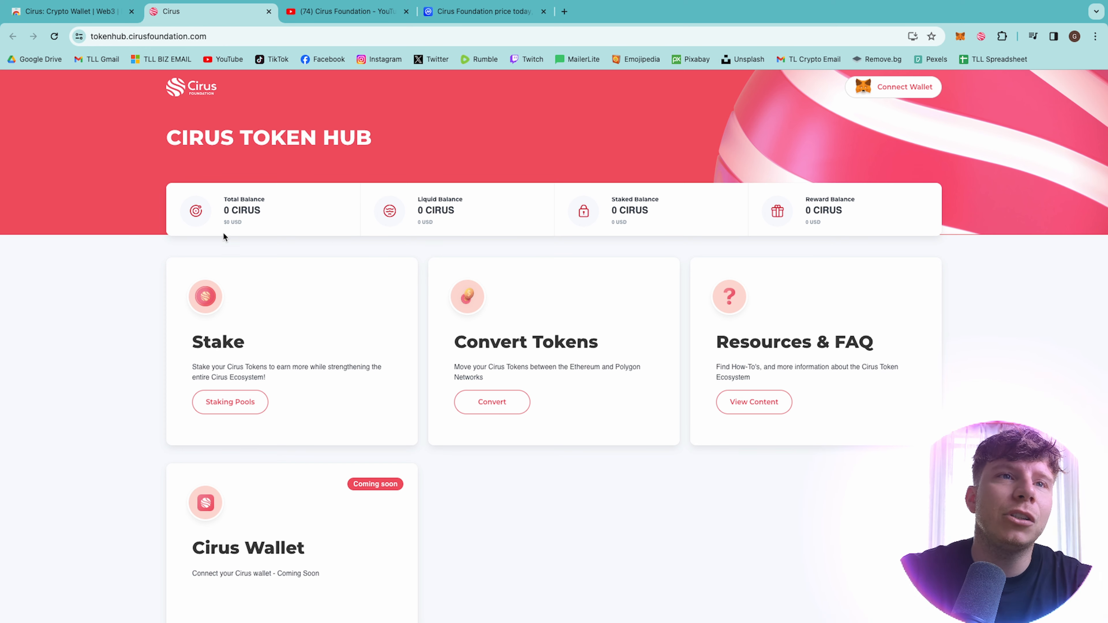
mouse_move(395, 432)
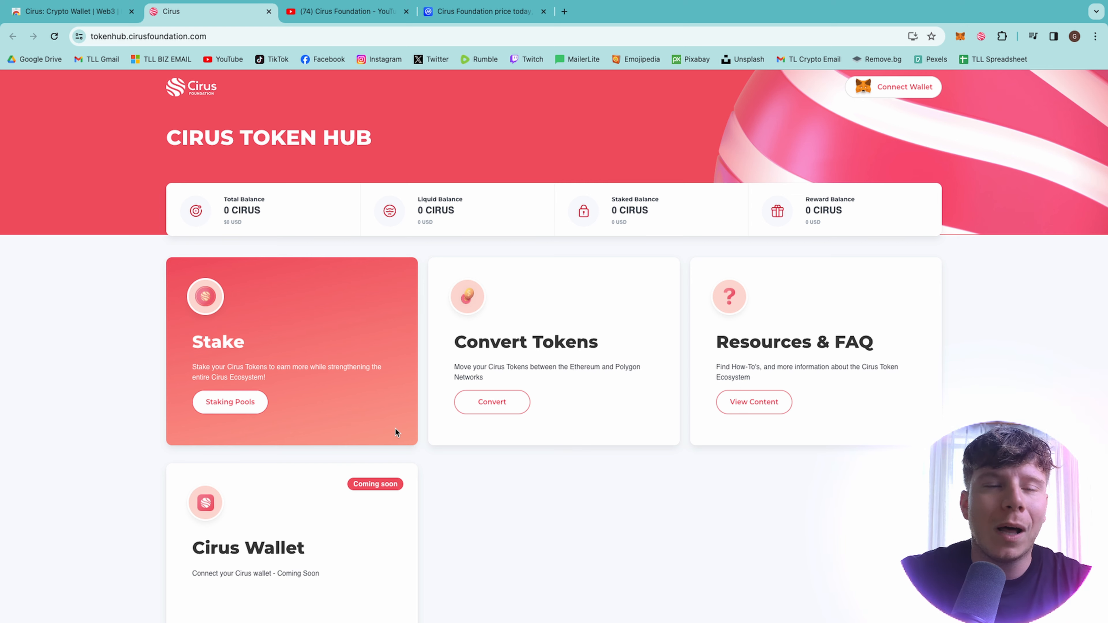
mouse_move(473, 365)
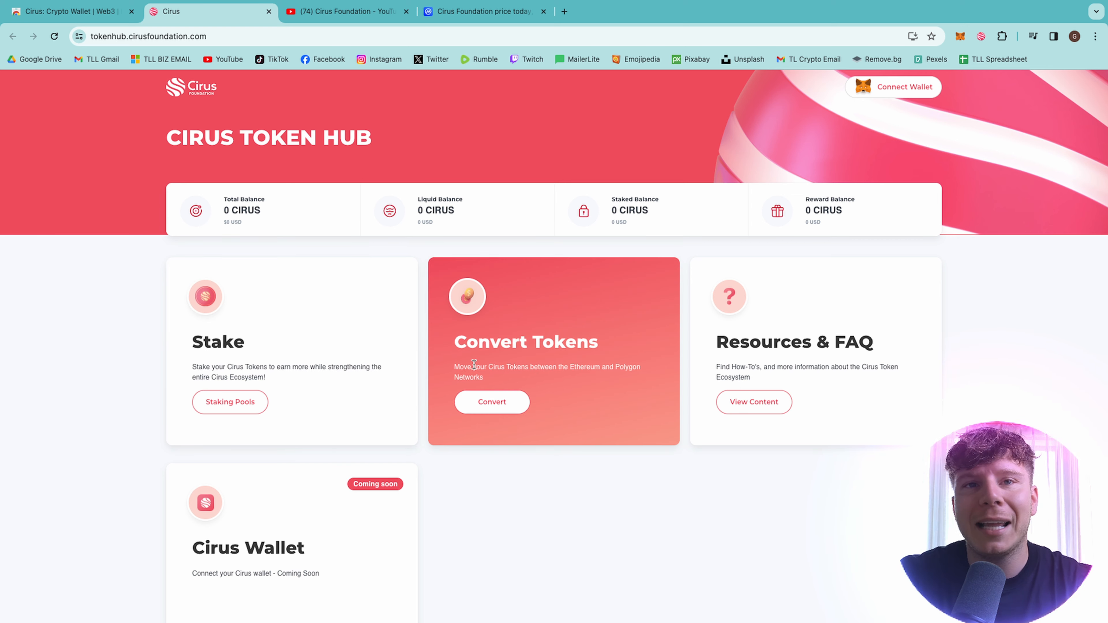
mouse_move(611, 343)
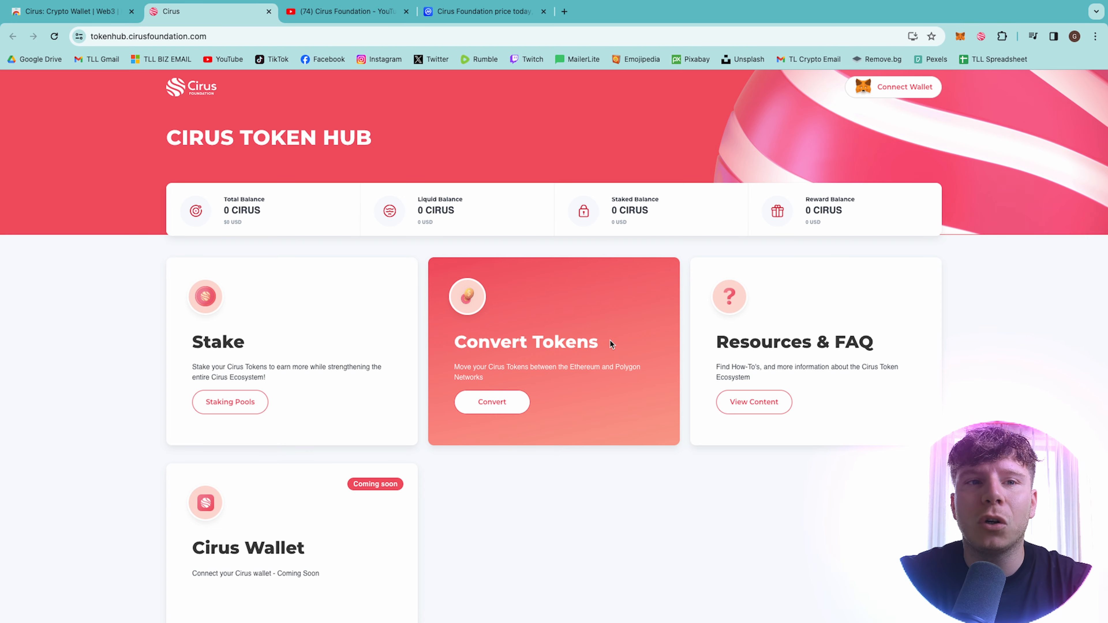
Scroll the token hub's Stake, Convert Tokens and Resources cards, then switch to the Cirus YouTube channel
scroll(down, 3)
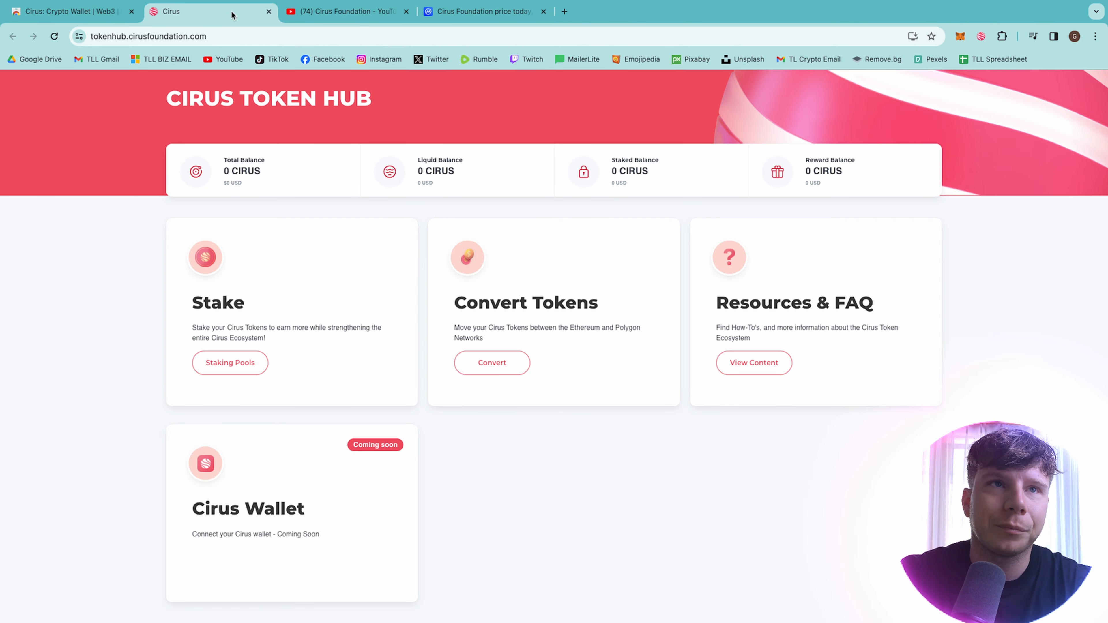
click(345, 11)
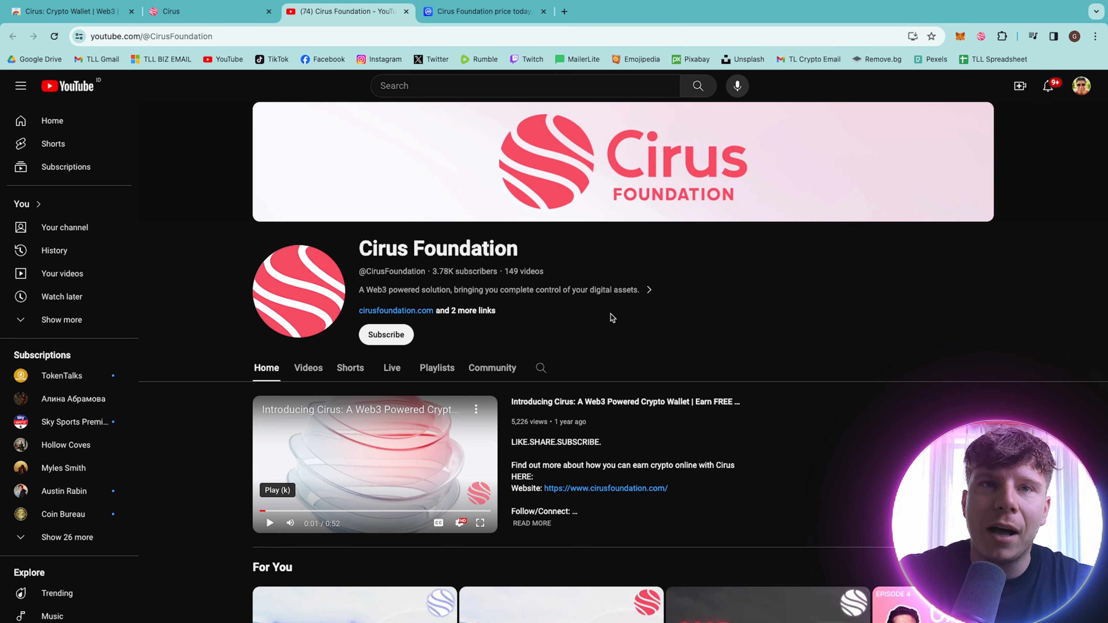
Scroll the Cirus Foundation channel's month-in-review videos, then switch to the CoinMarketCap price page
scroll(down, 3)
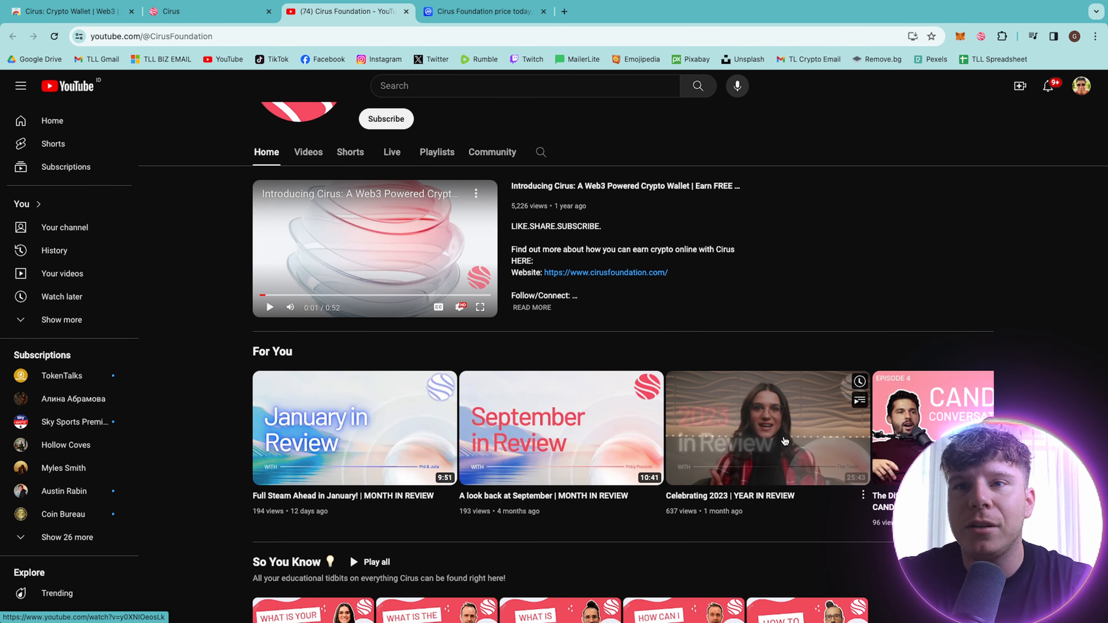
scroll(down, 3)
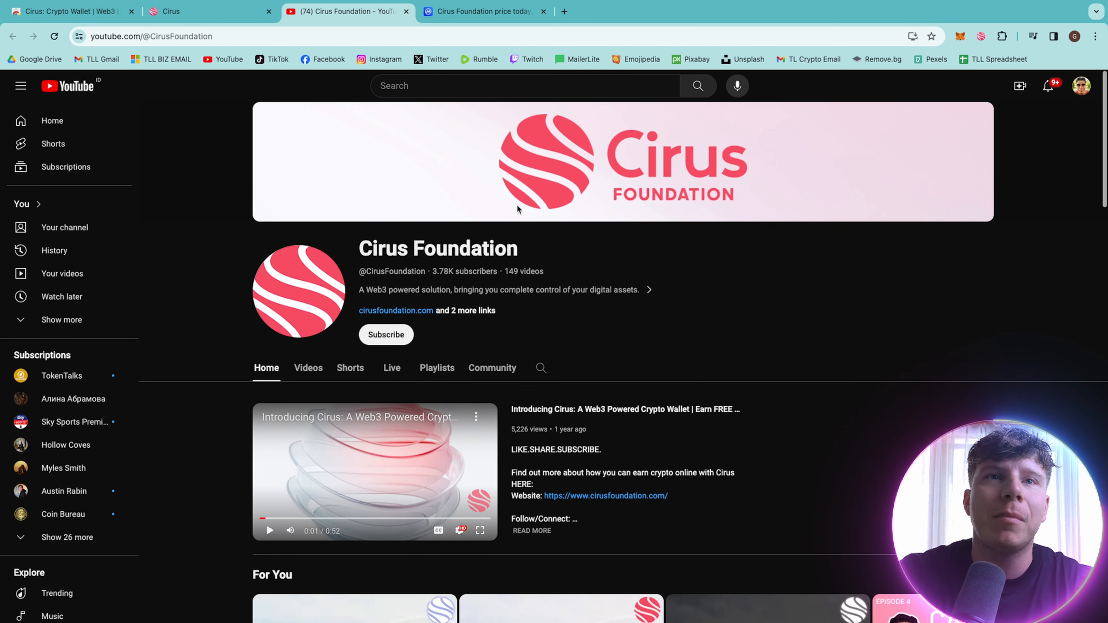
click(485, 11)
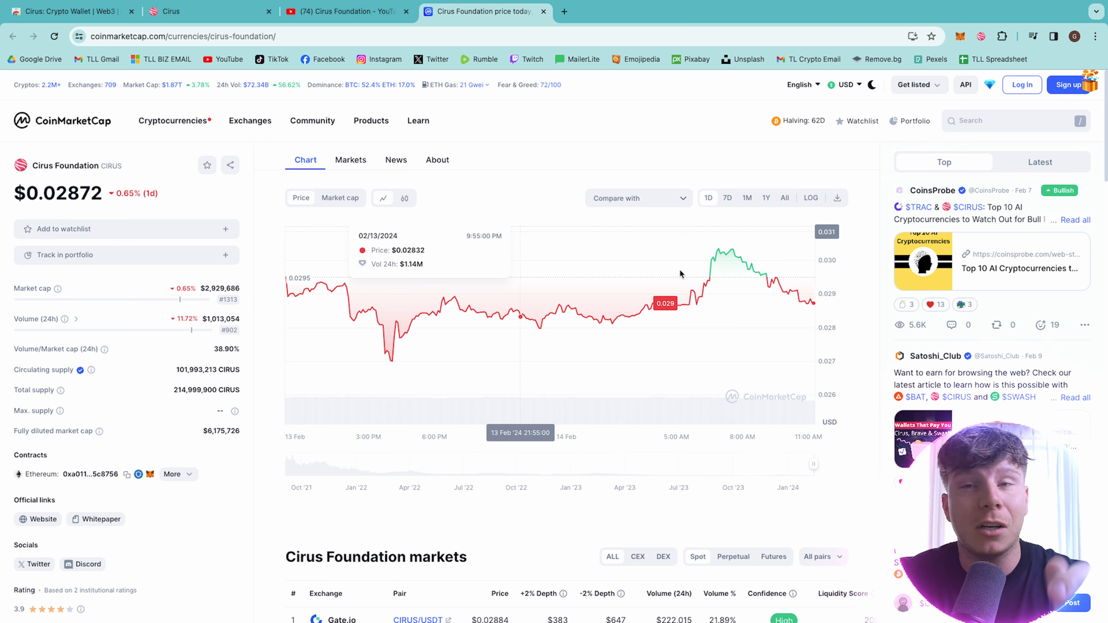
mouse_move(826, 299)
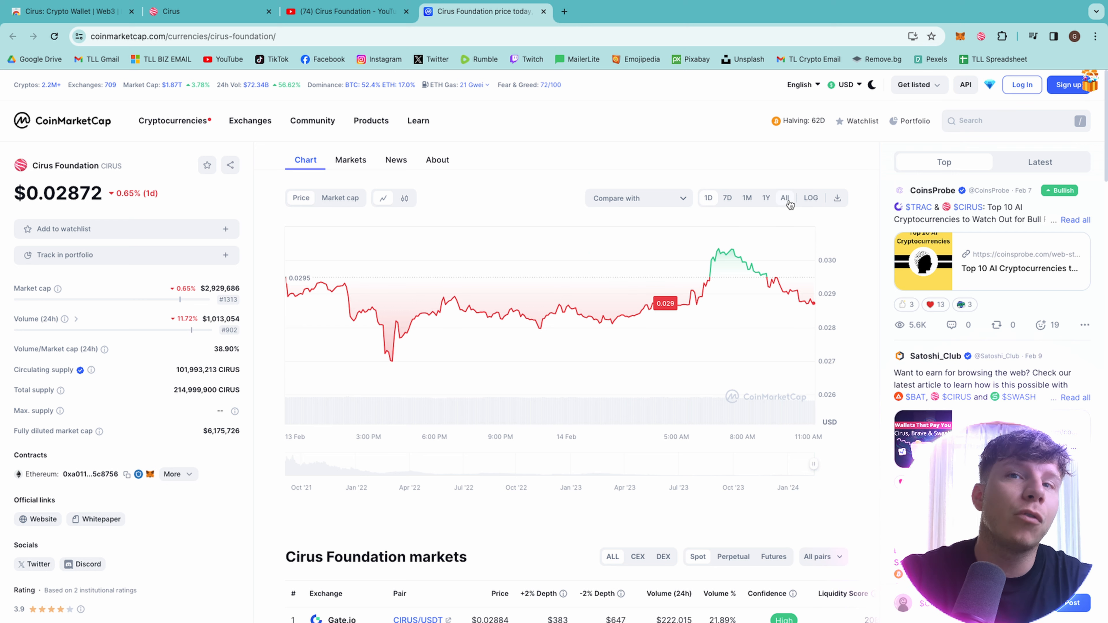
Show the Cirus Foundation price chart over All time and follow the Whitepaper link
click(783, 198)
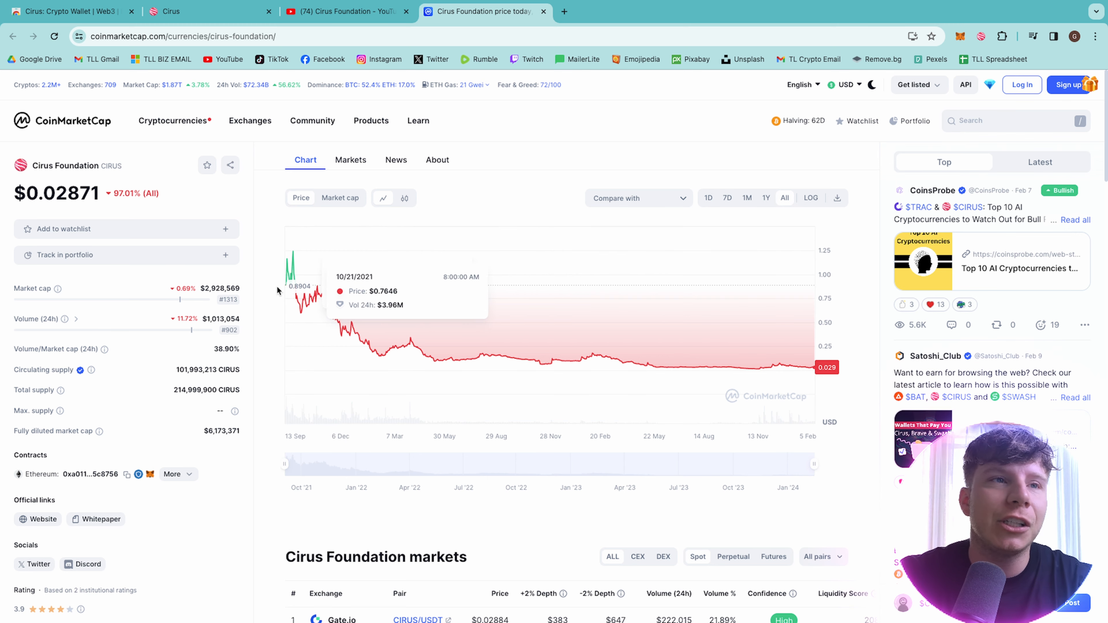
click(101, 519)
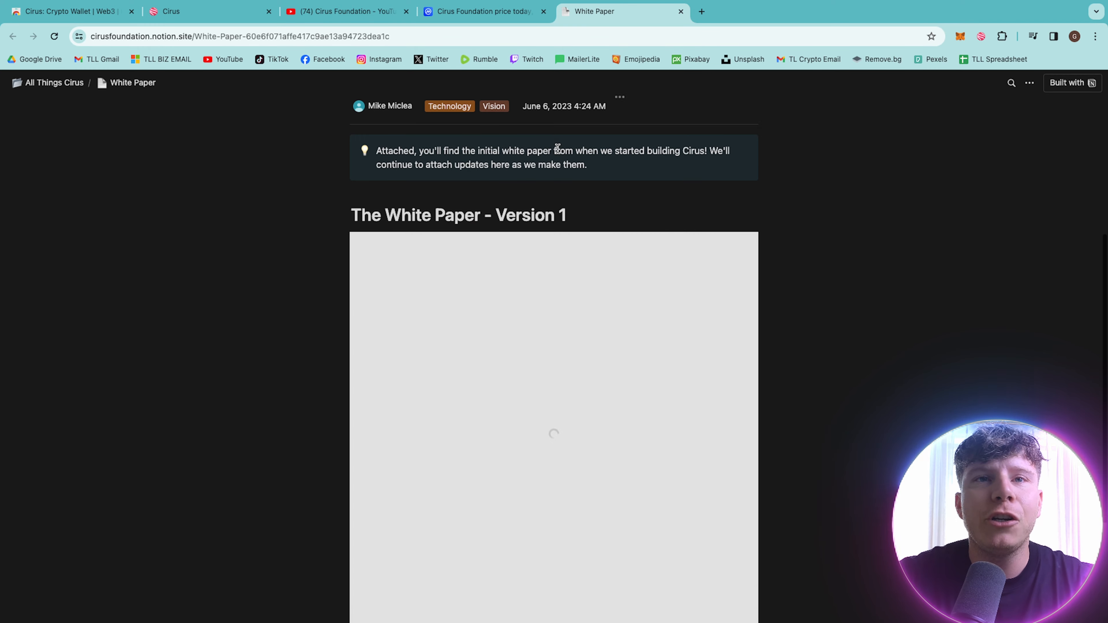
Scroll the Notion White Paper page down to the embedded Version 1 PDF
scroll(down, 3)
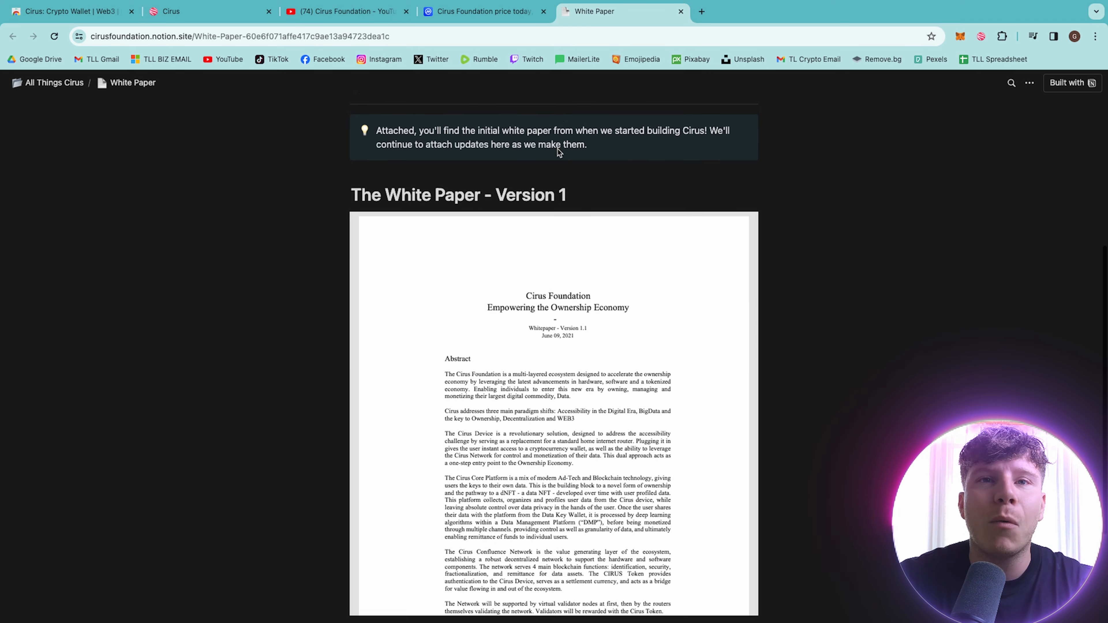
scroll(down, 3)
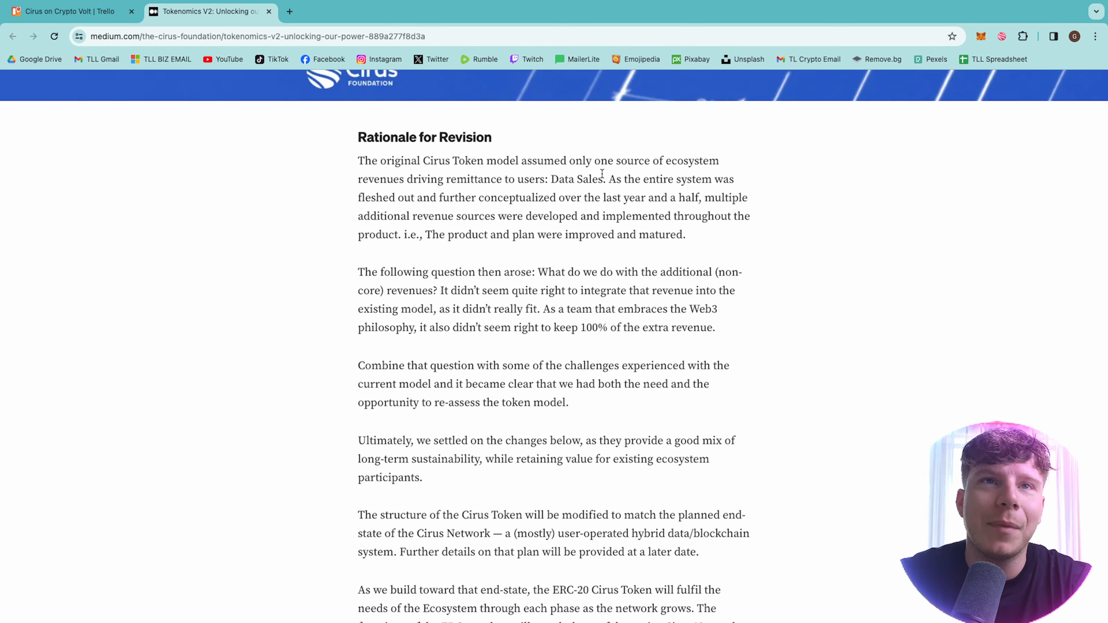
Scroll through the Rationale for Revision and planned changes to the token emissions and quarterly burns diagram
scroll(down, 3)
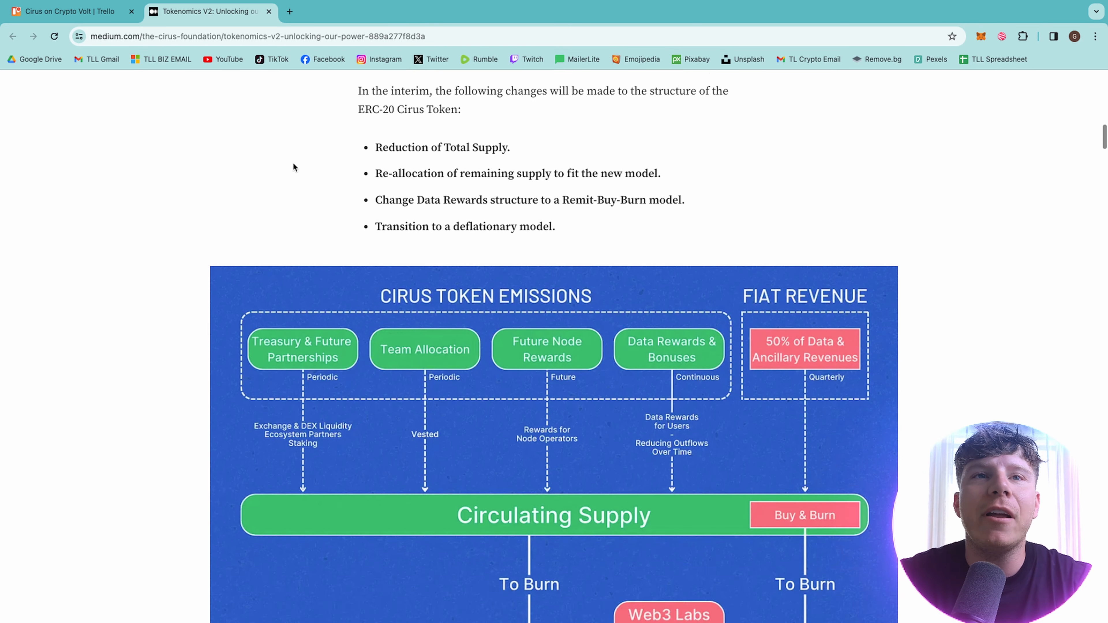
scroll(down, 3)
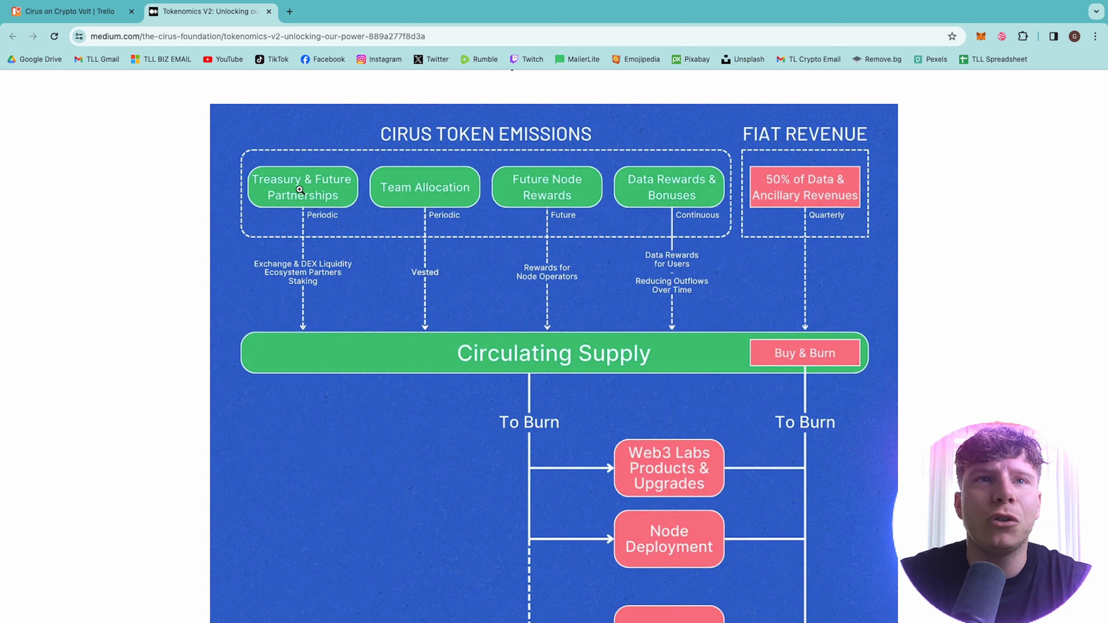
mouse_move(544, 366)
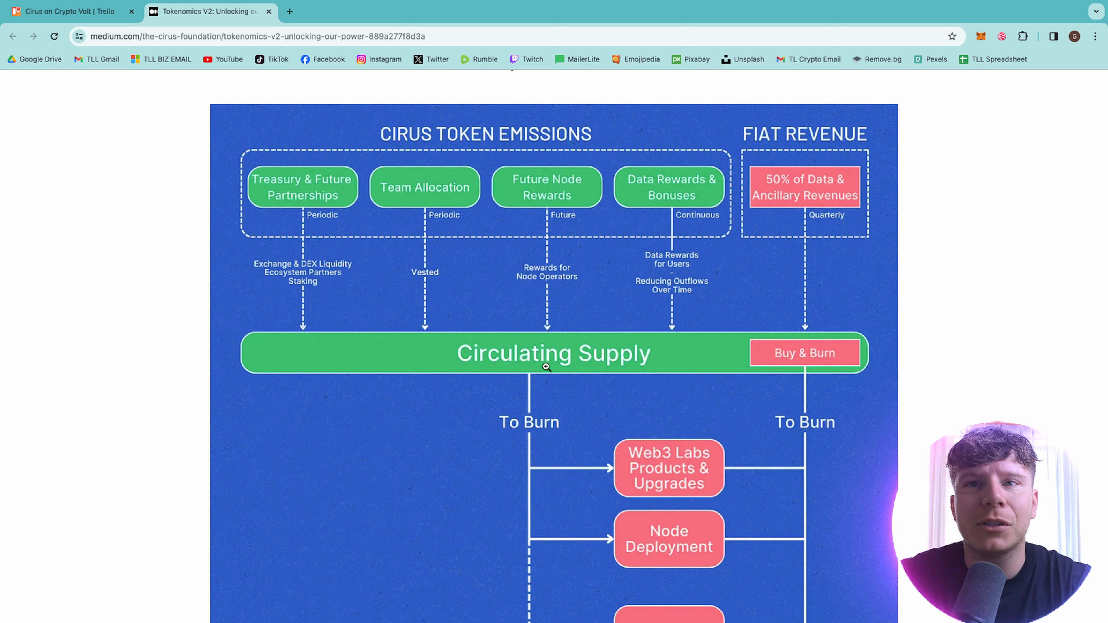
mouse_move(634, 186)
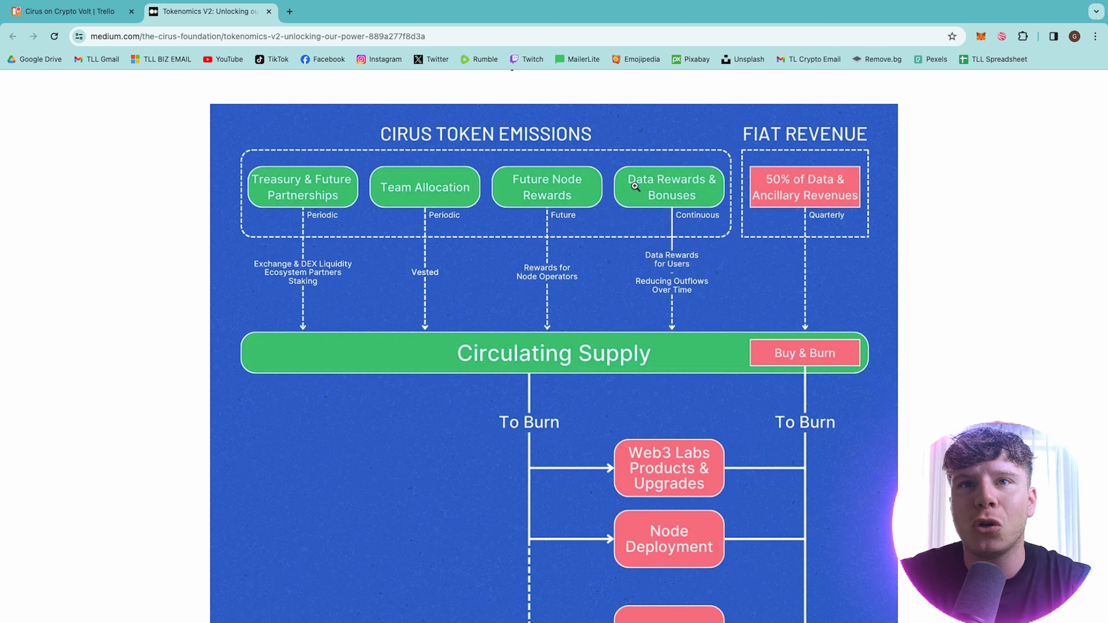
mouse_move(800, 110)
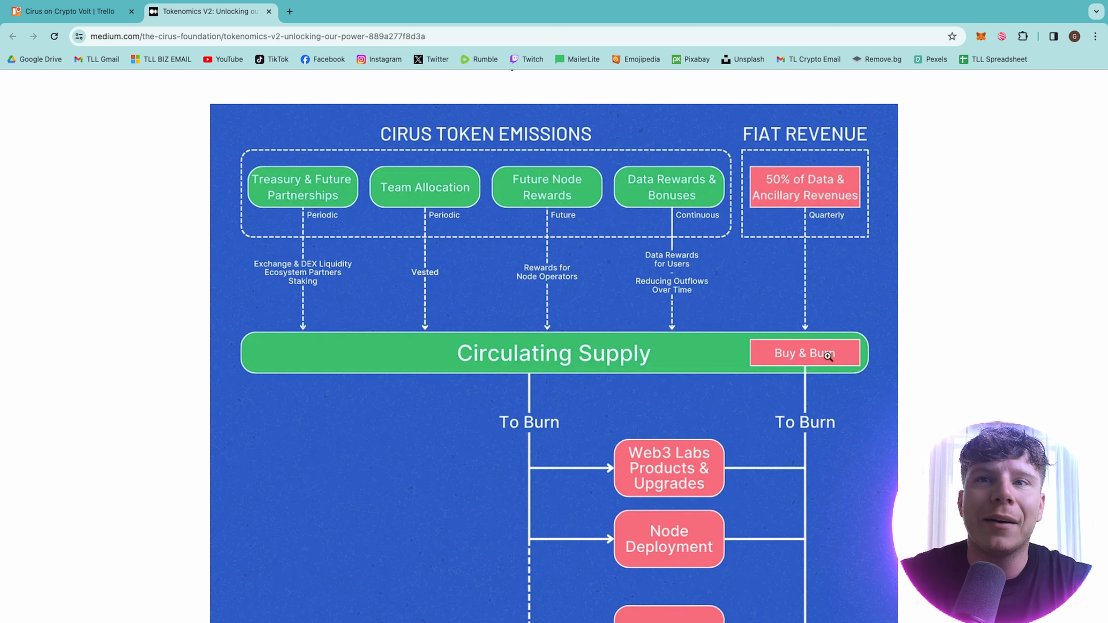
scroll(down, 3)
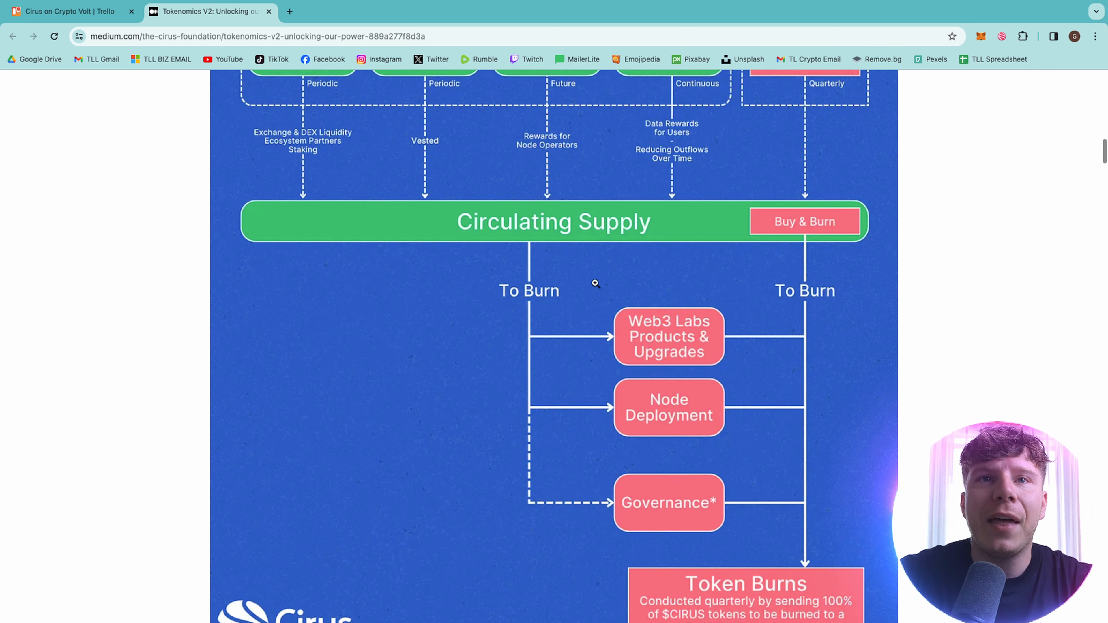
mouse_move(670, 314)
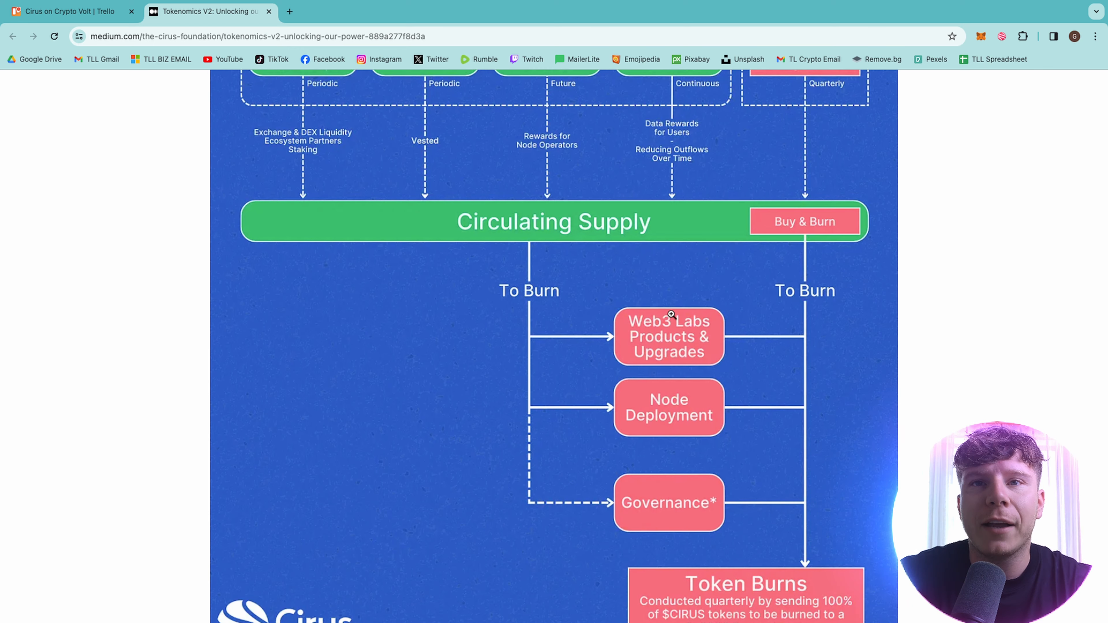
scroll(down, 3)
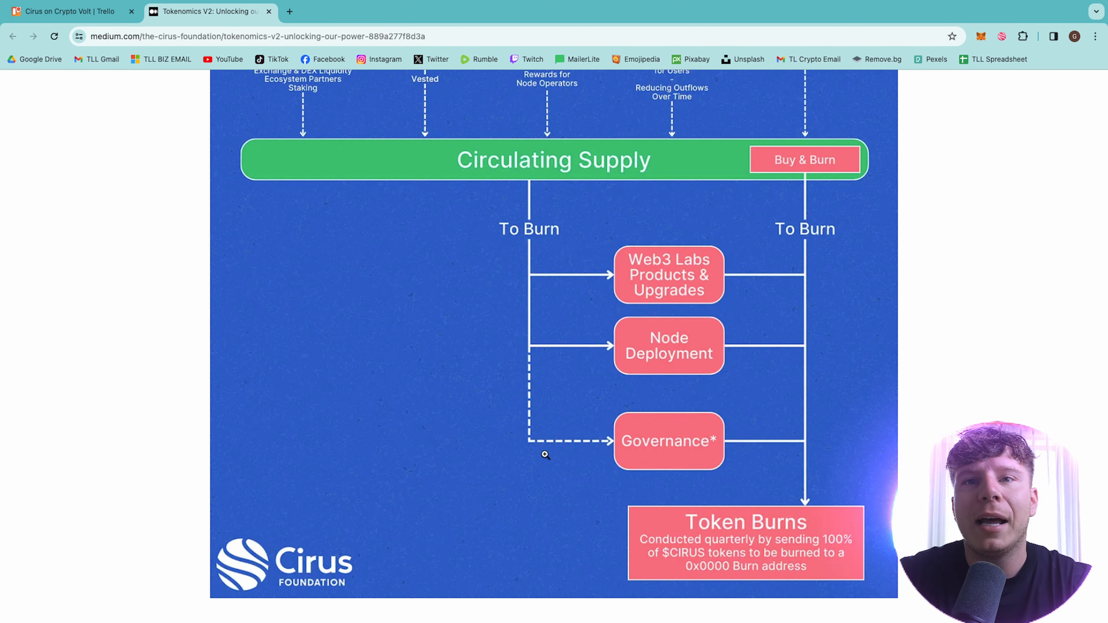
mouse_move(815, 246)
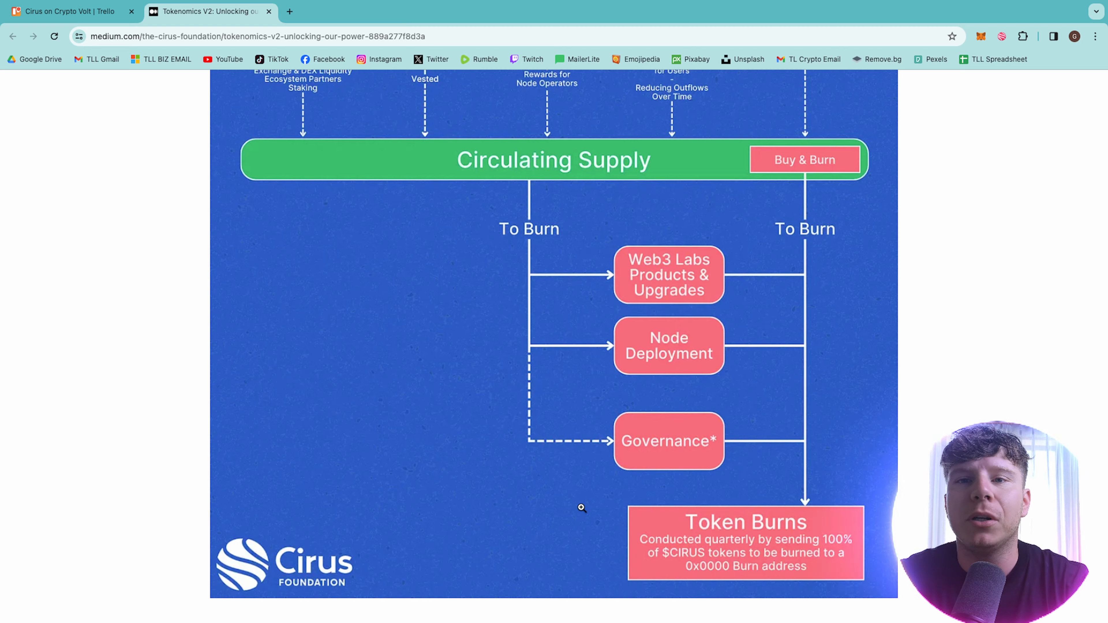
Scroll past Reduction of Total Supply to the full re-allocation table of remaining tokens
scroll(down, 3)
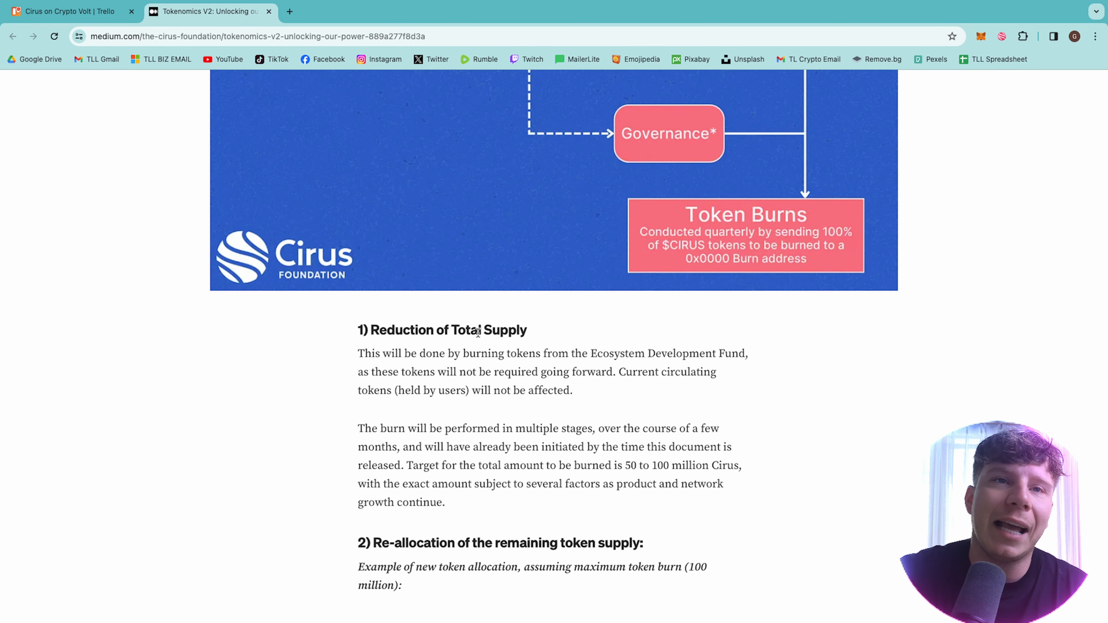
scroll(down, 3)
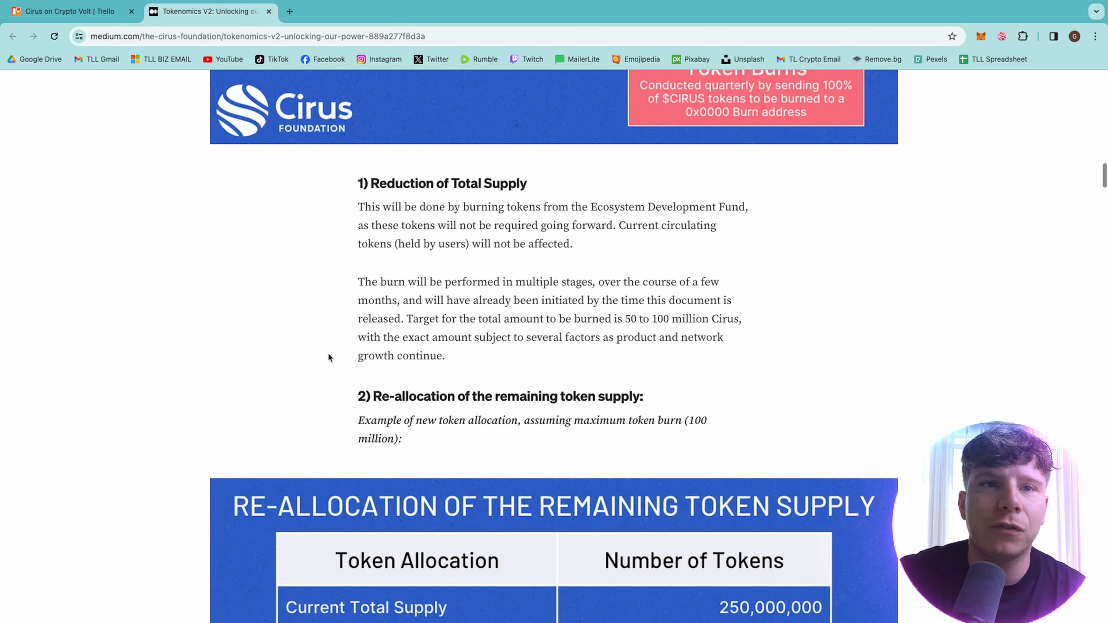
scroll(down, 3)
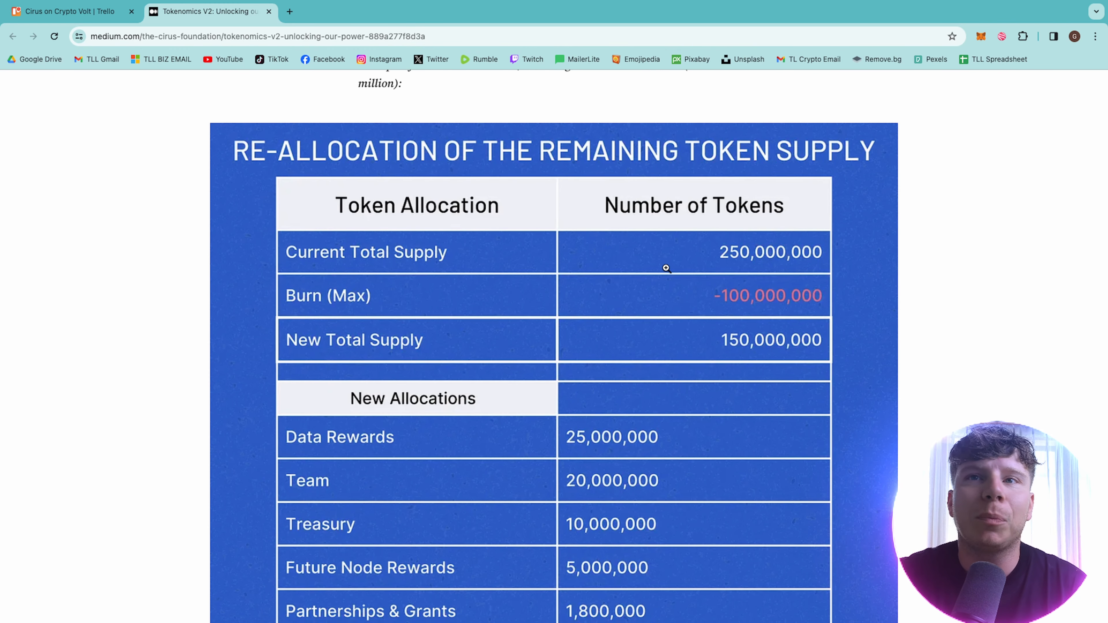
mouse_move(702, 314)
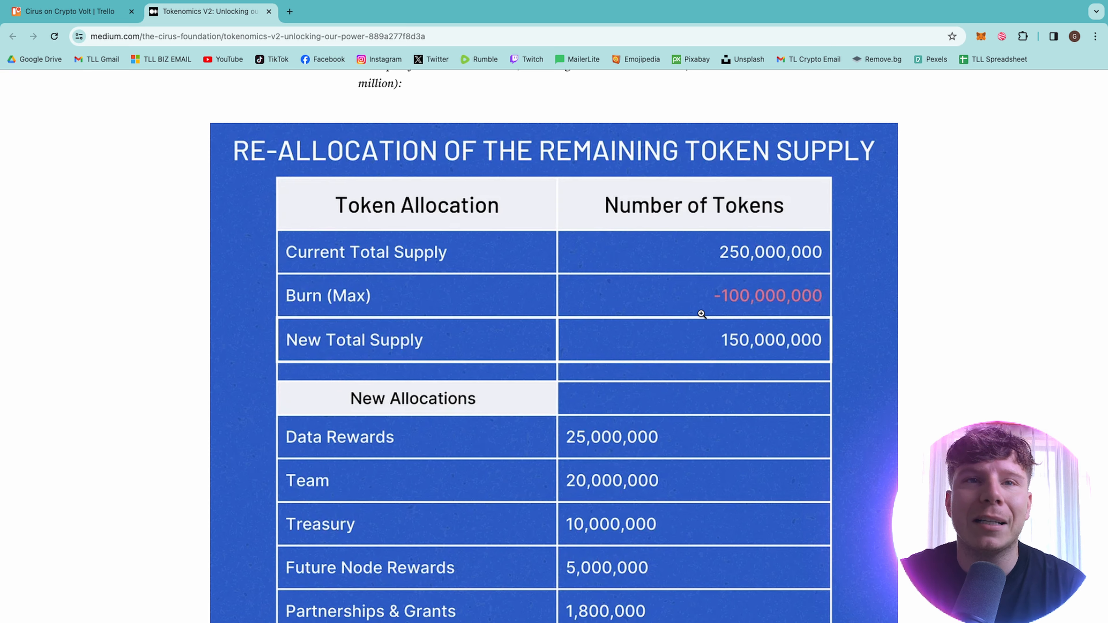
scroll(down, 3)
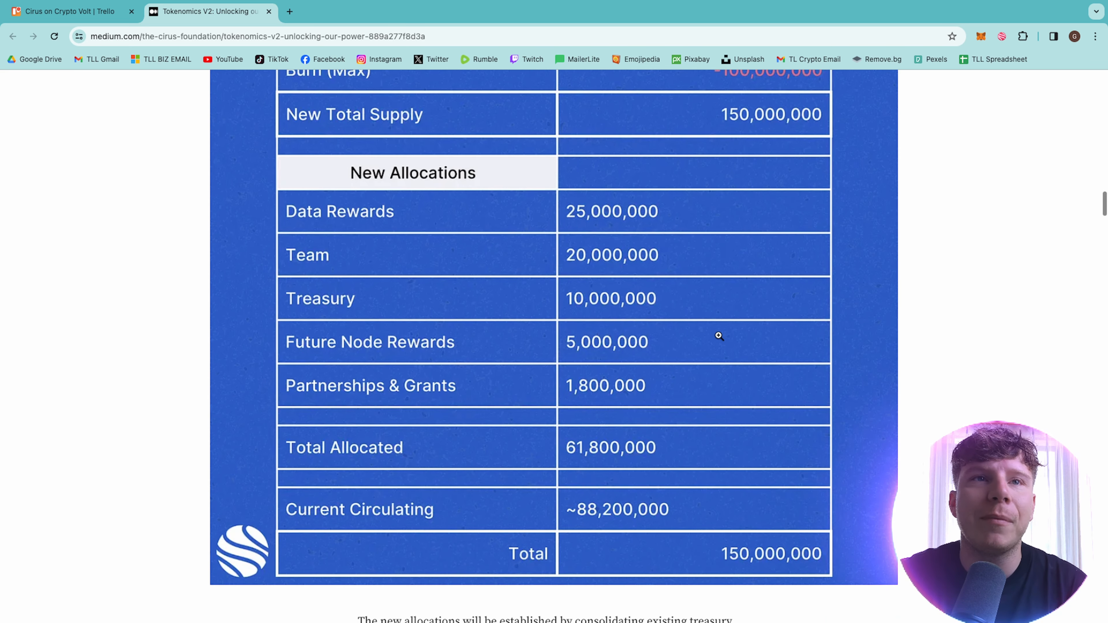
scroll(down, 3)
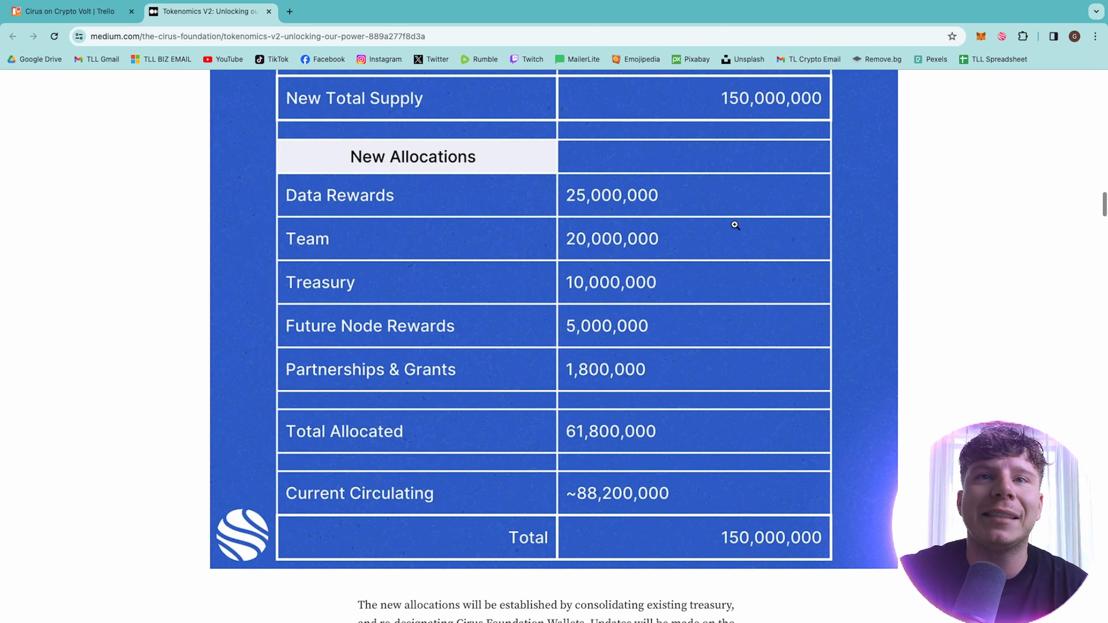
mouse_move(730, 247)
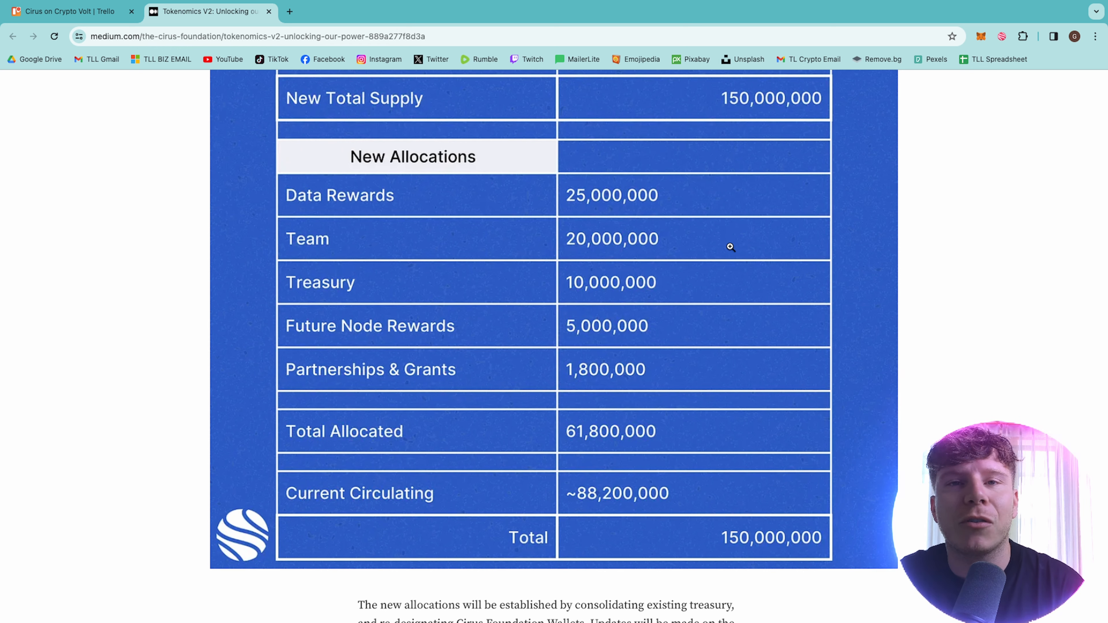
scroll(down, 3)
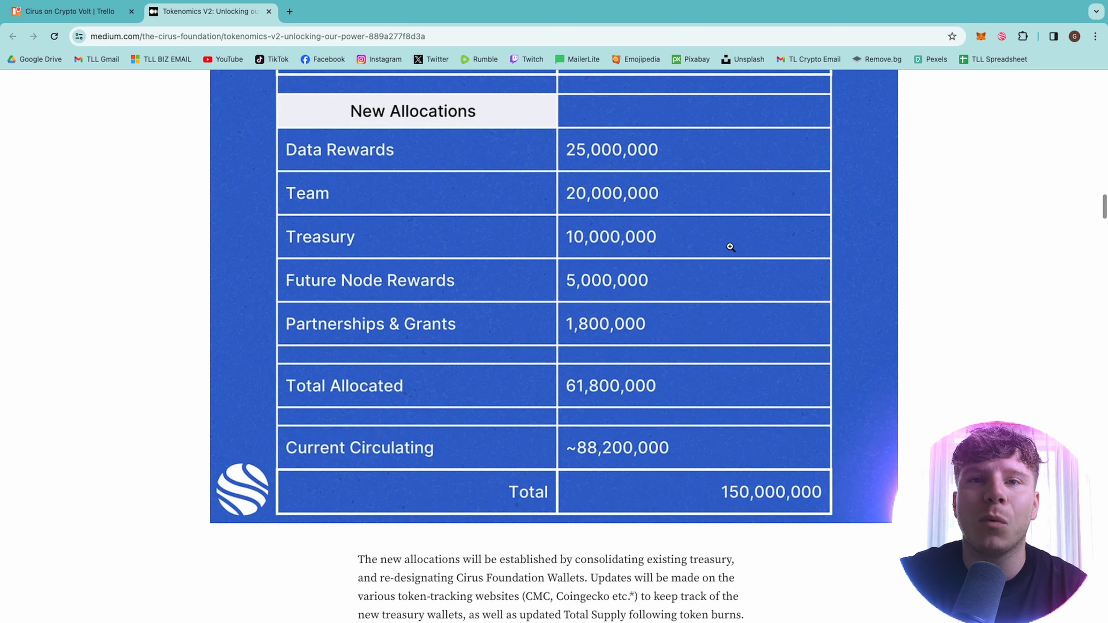